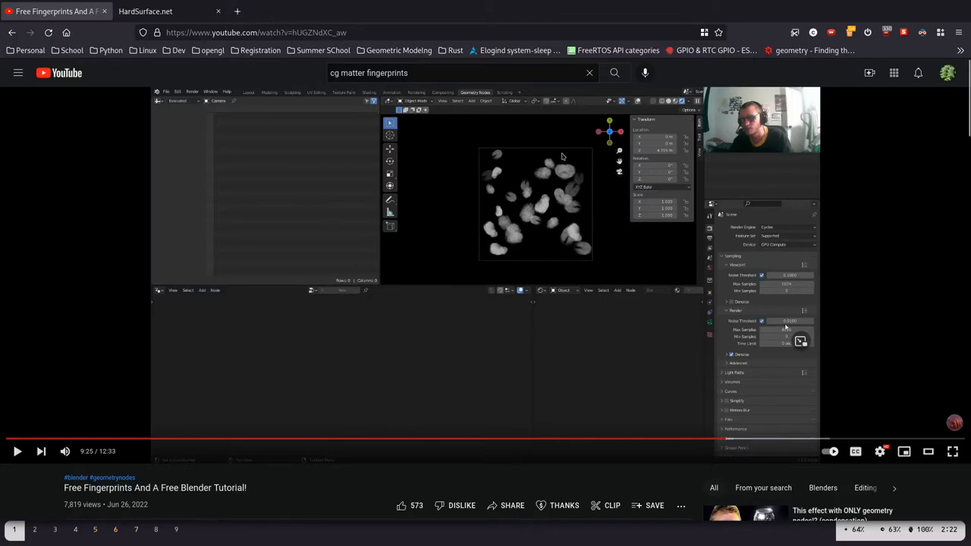
mouse_move(547, 196)
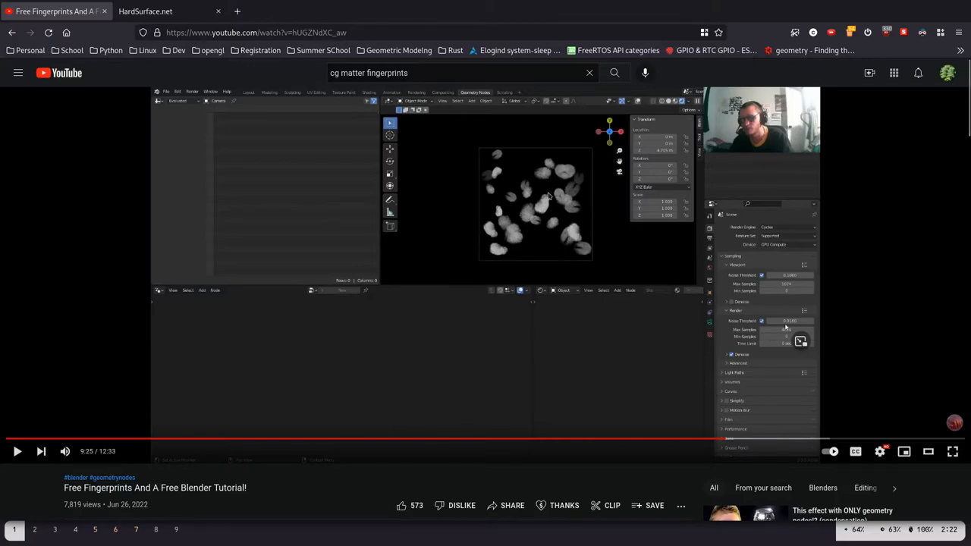
mouse_move(485, 191)
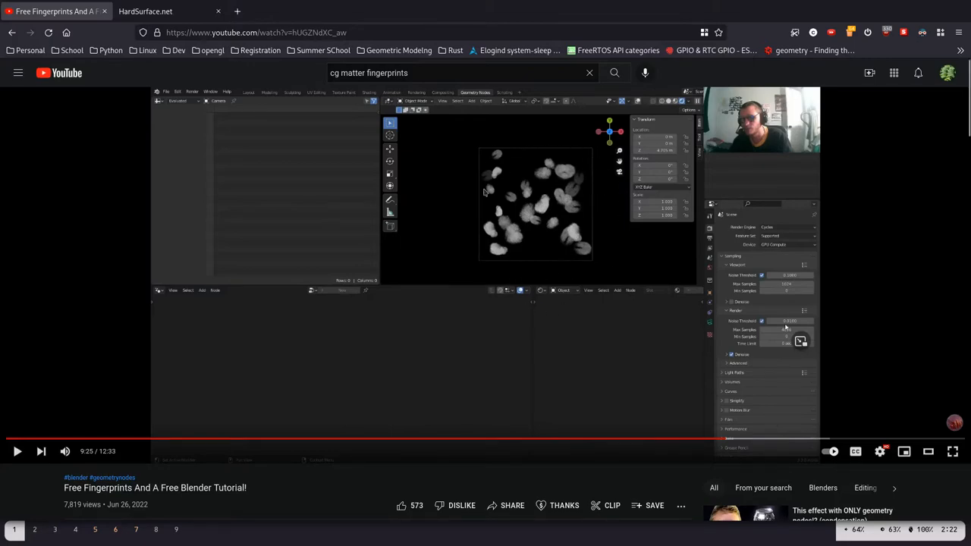
Step: Scroll to the seamless-texture comments, check the HardSurface.net article, then return to the video
scroll(down, 3)
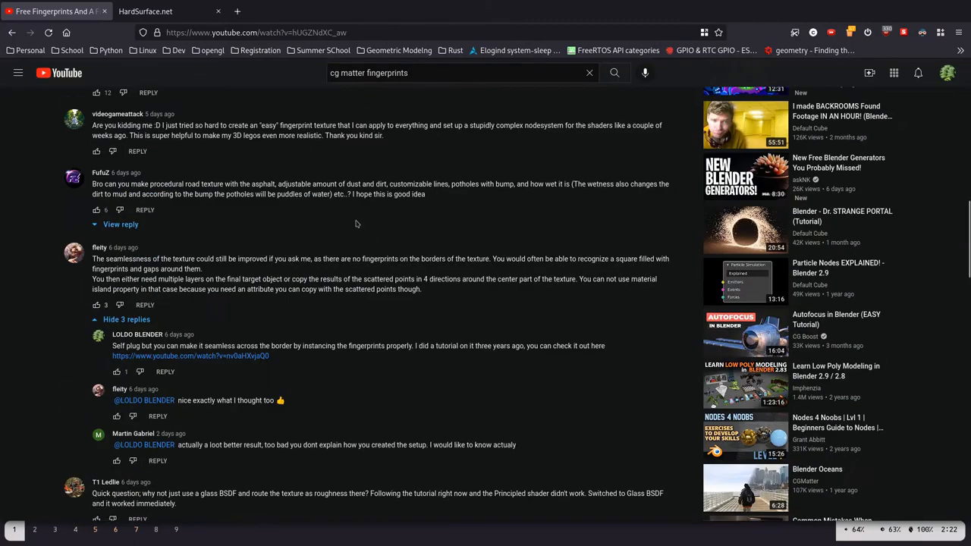
click(151, 11)
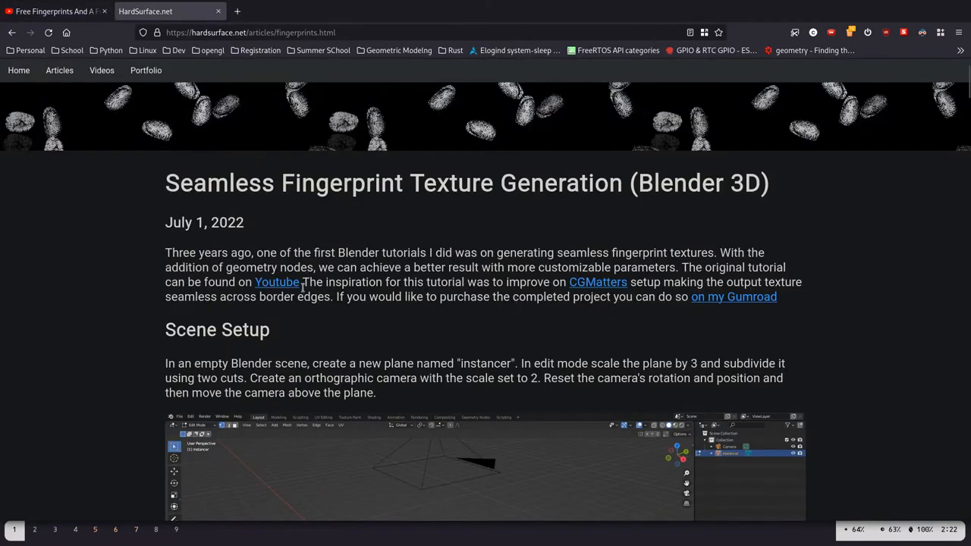
click(276, 282)
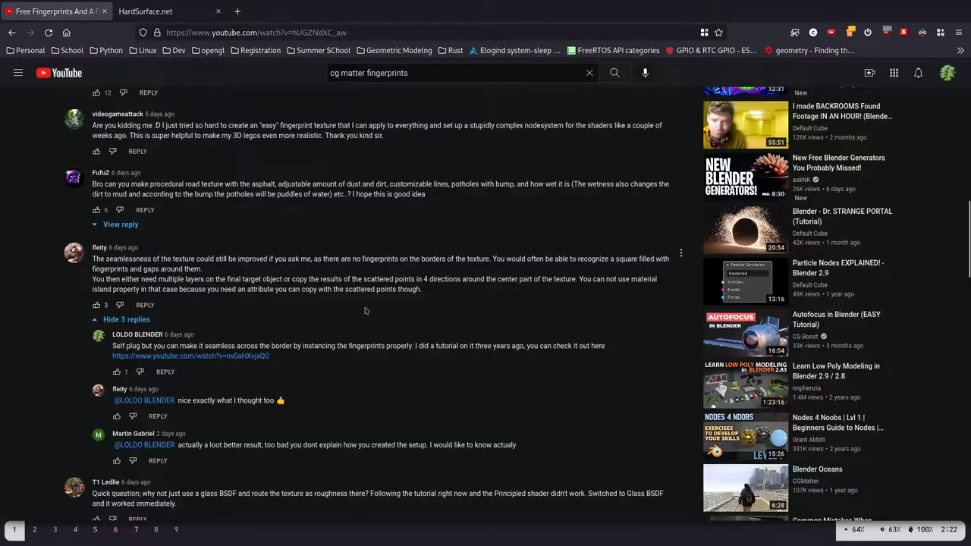
mouse_move(220, 276)
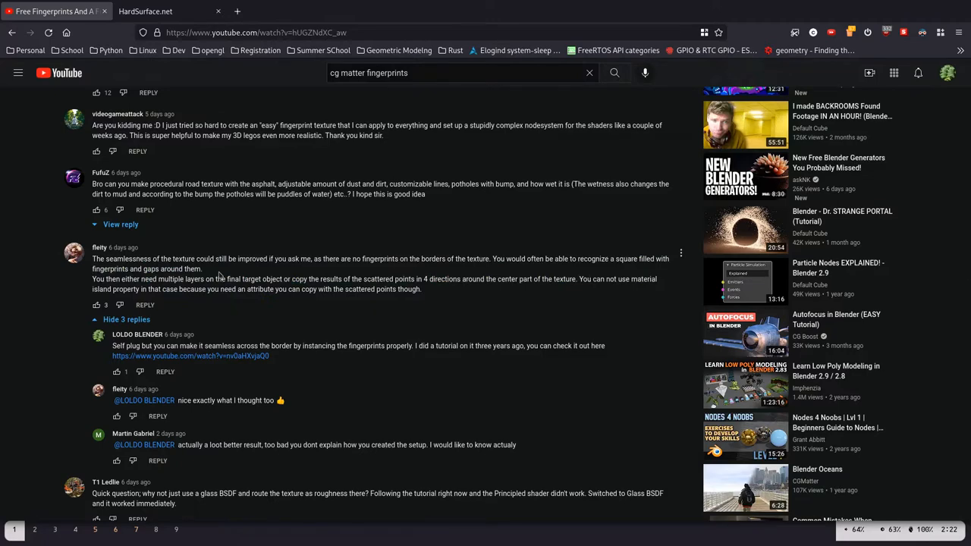
mouse_move(226, 297)
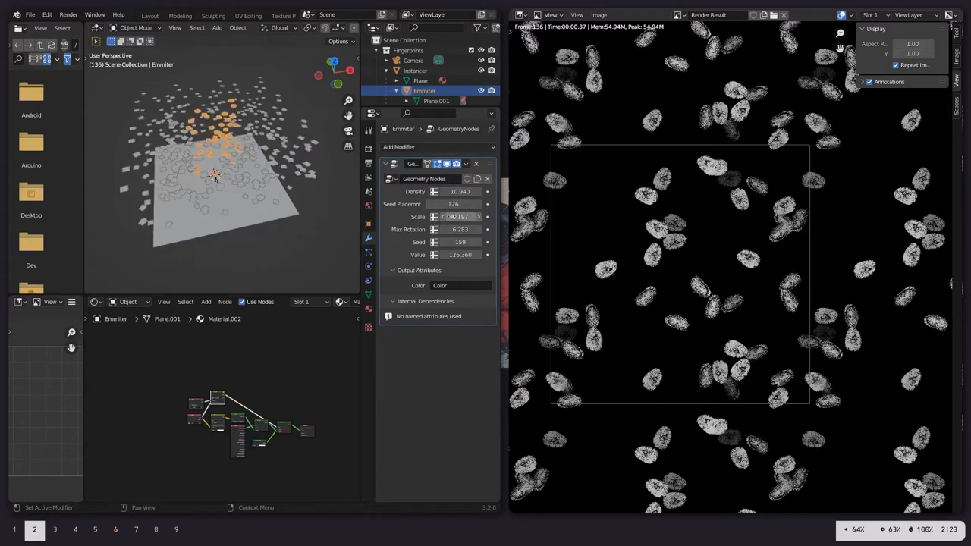
Step: Review the finished fingerprint-scatter project and its render in Blender
drag(459, 217, 470, 217)
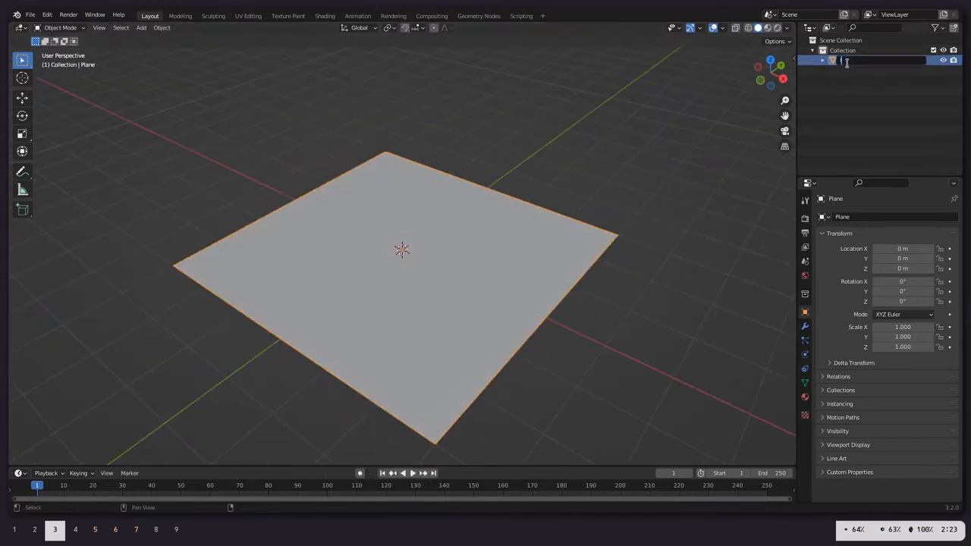
Step: Rename the plane 'Instancer' and add a second plane as the Emitter
text(Instancer)
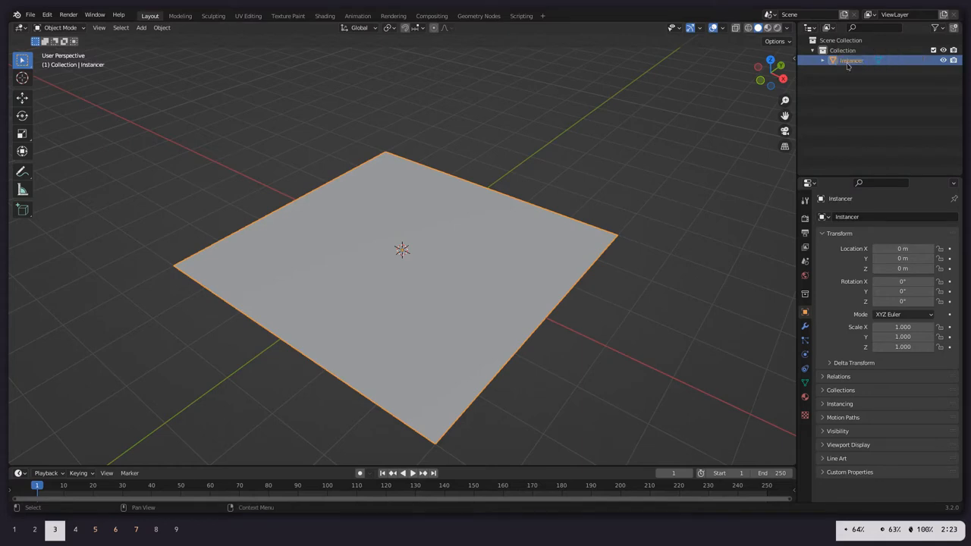
click(141, 28)
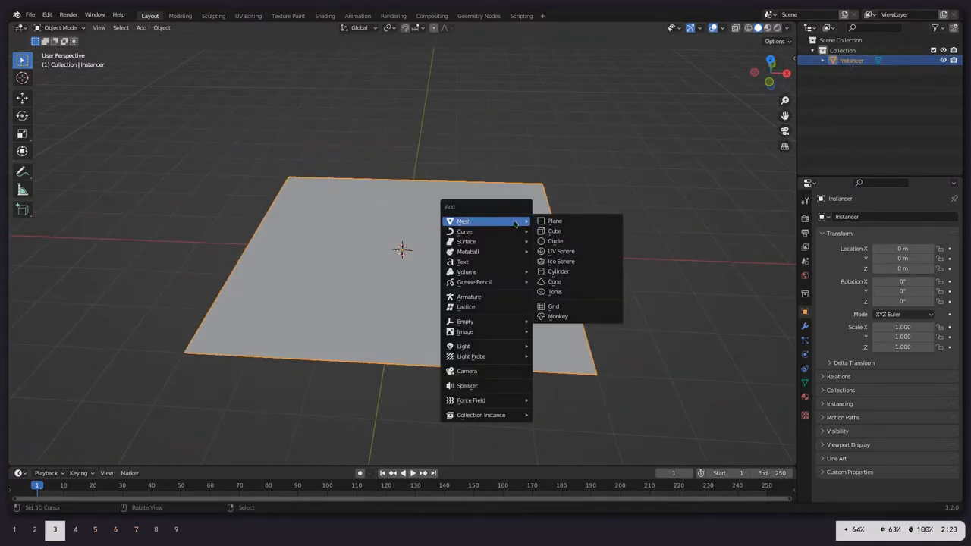
click(554, 221)
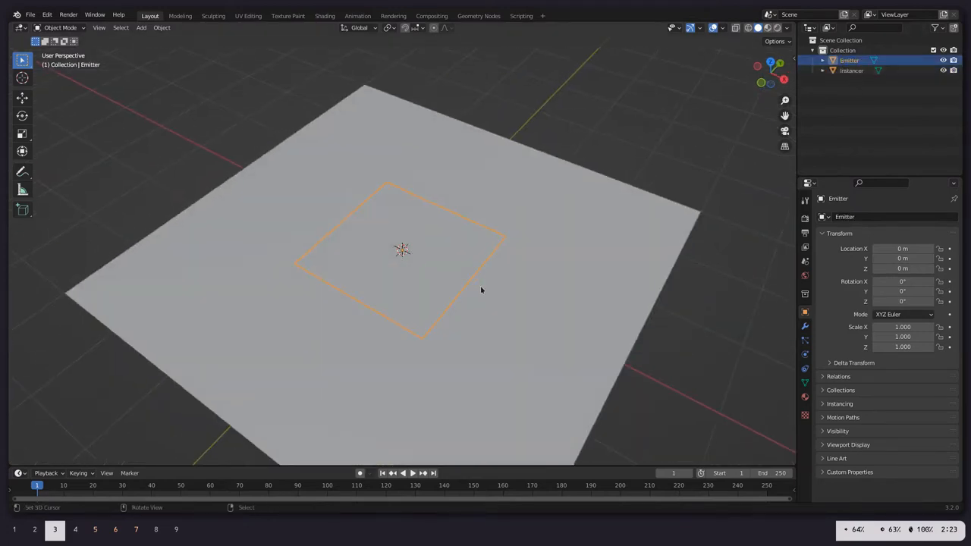
mouse_move(728, 319)
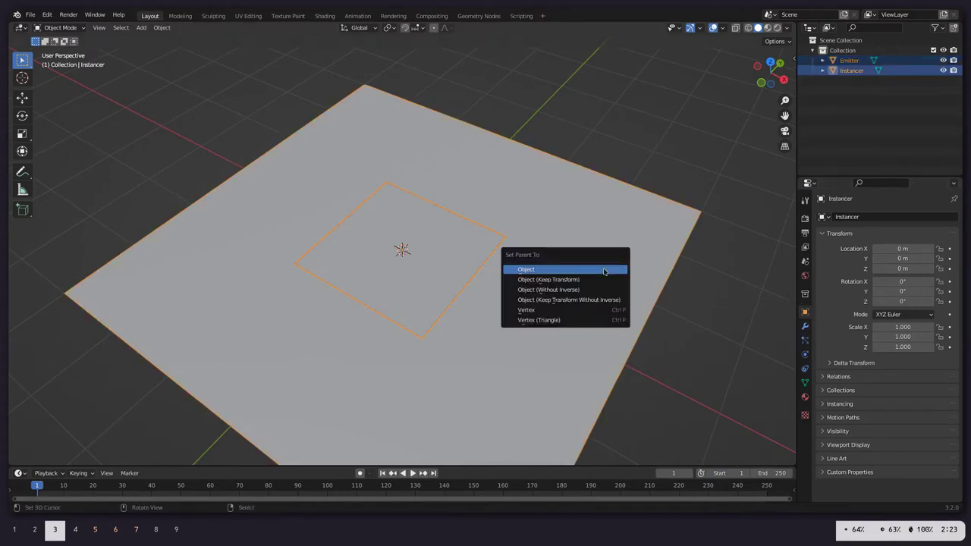
Step: Parent the Emitter to the Instancer, subdivide with two cuts, and enable Faces instancing
click(525, 269)
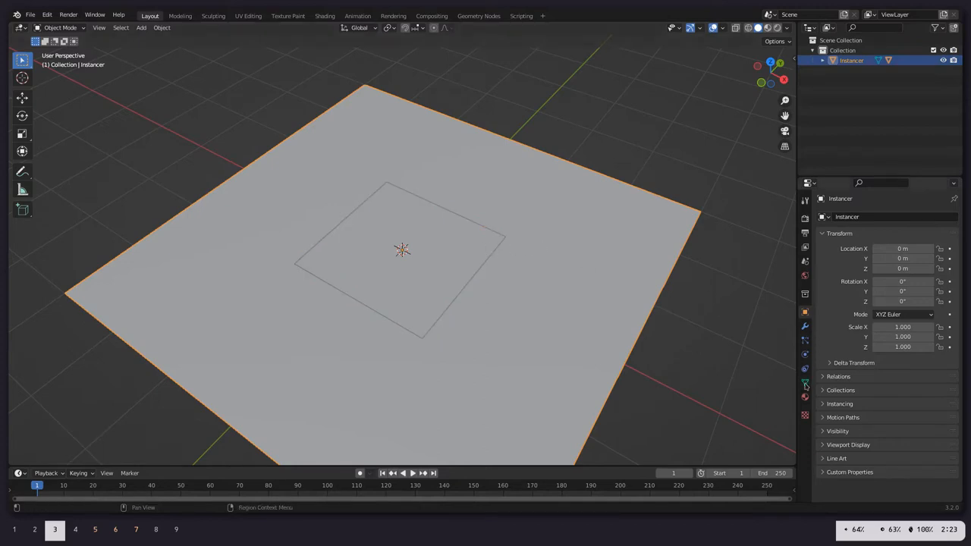
click(804, 325)
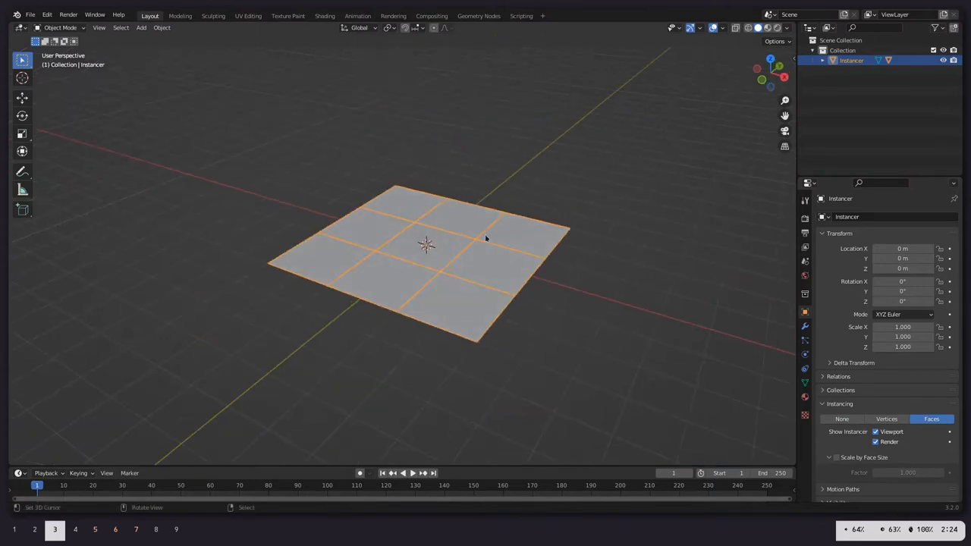
click(141, 29)
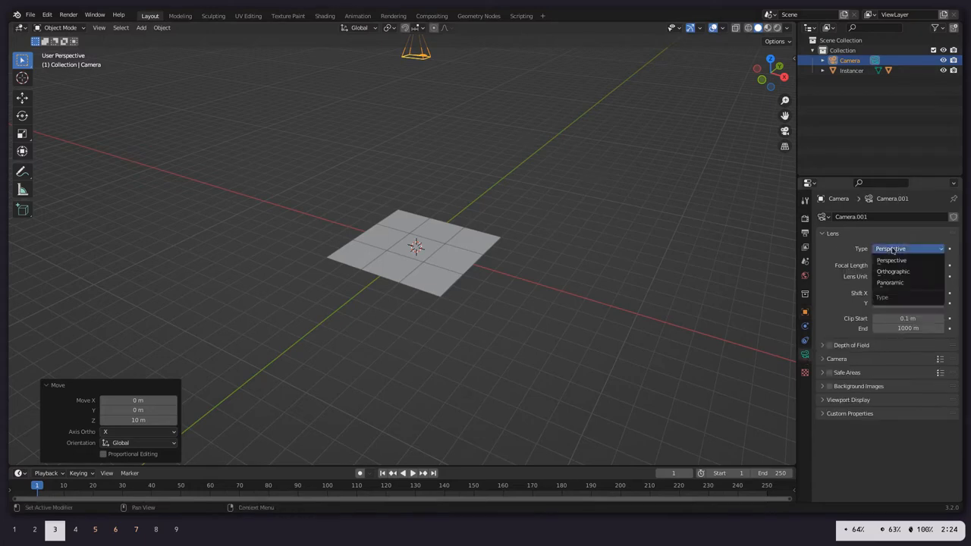
Step: Make the raised camera orthographic with scale 2 and expand the Instancer's children
click(891, 271)
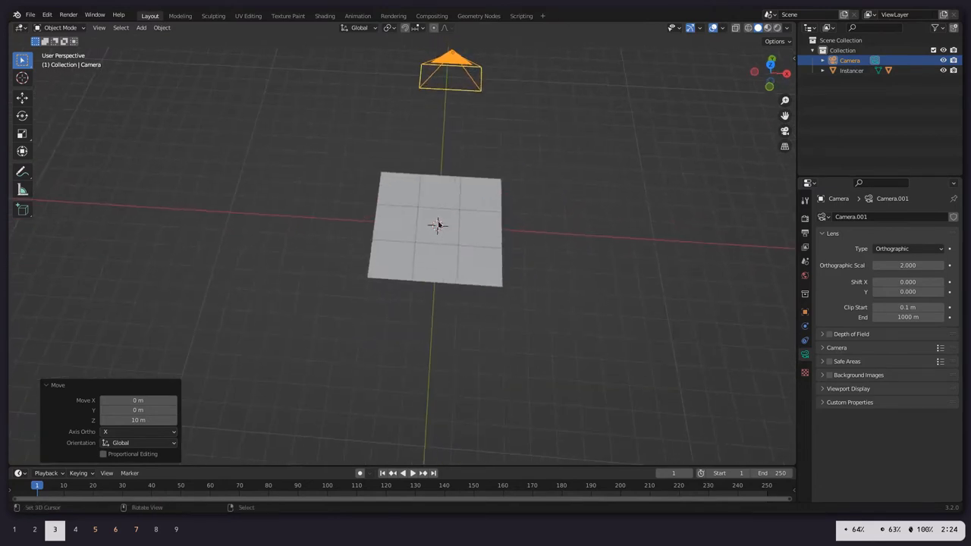
click(825, 71)
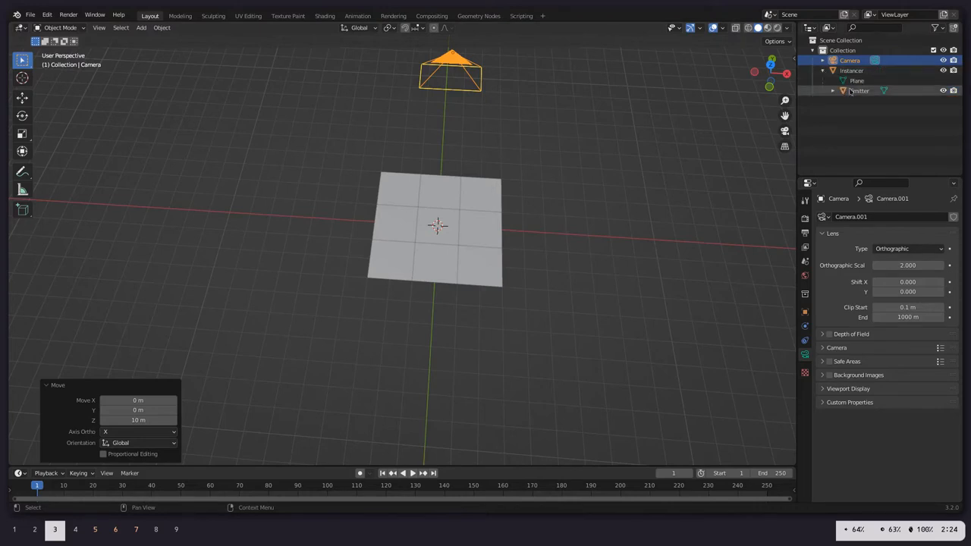
Step: Create a Fingerprints collection and import the fingerprint PNGs as planes with Z+ offset
click(859, 90)
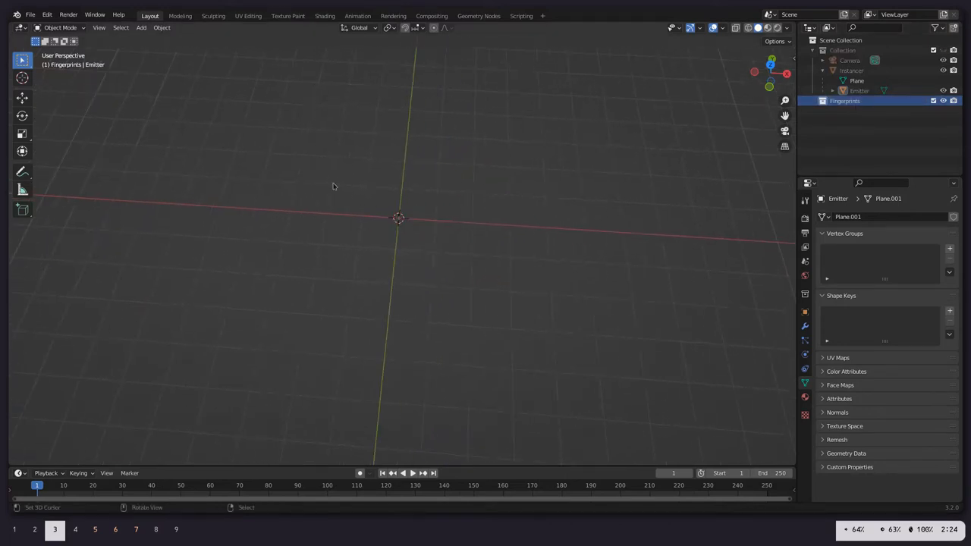
mouse_move(242, 182)
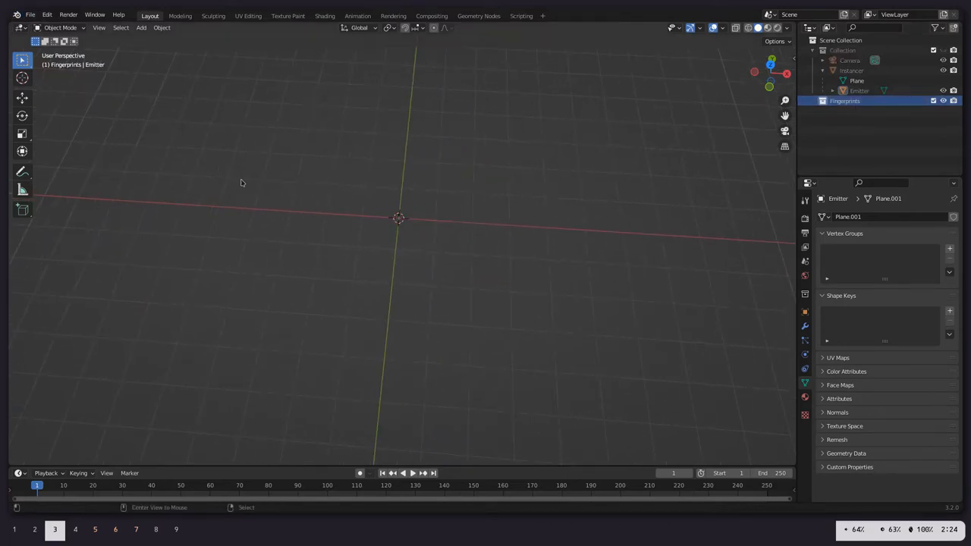
click(31, 14)
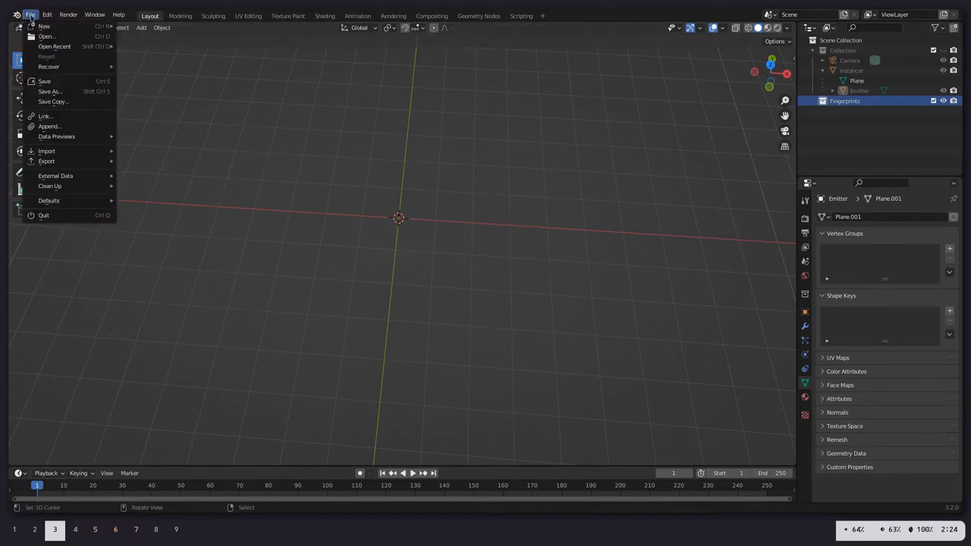
click(47, 151)
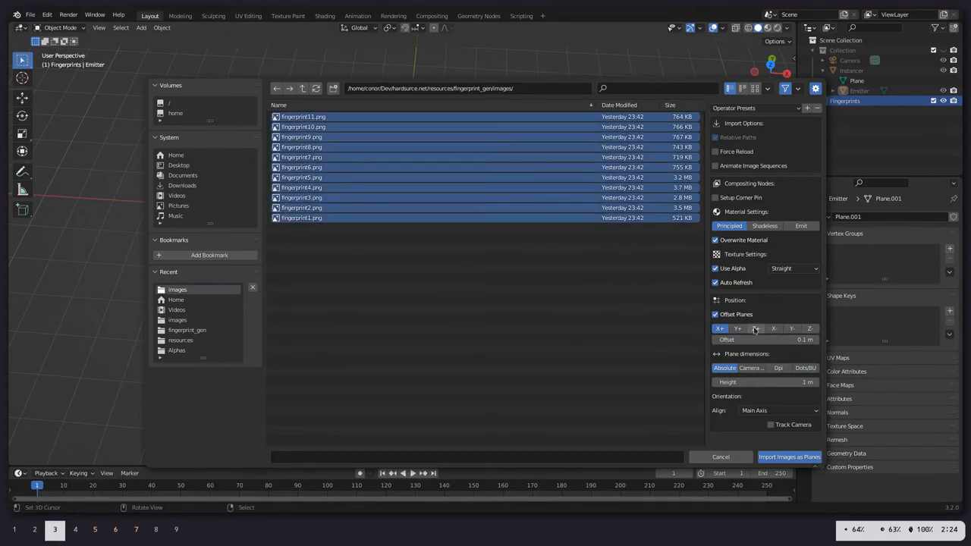
click(755, 328)
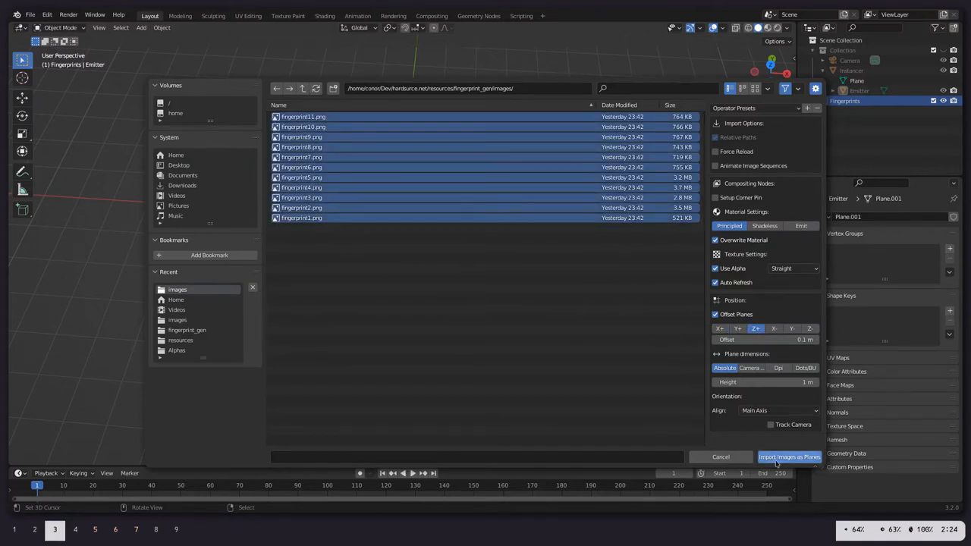
click(790, 457)
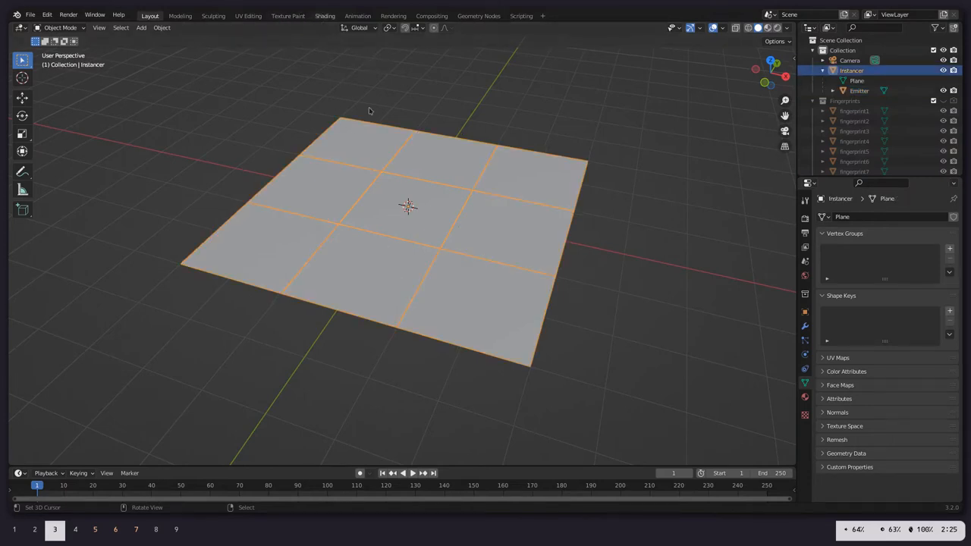
Step: Give the Emitter a new material with a white Emission shader driving Material Output
click(324, 15)
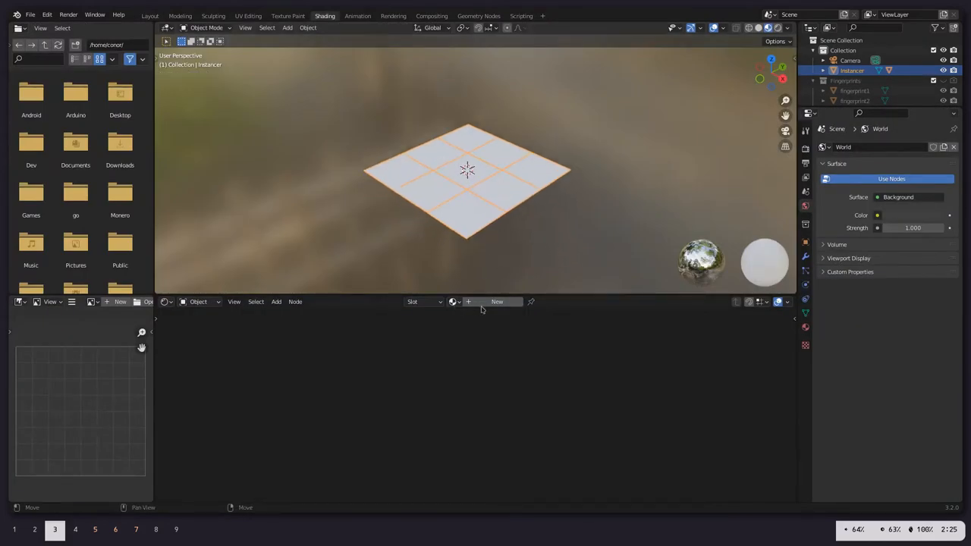
click(497, 301)
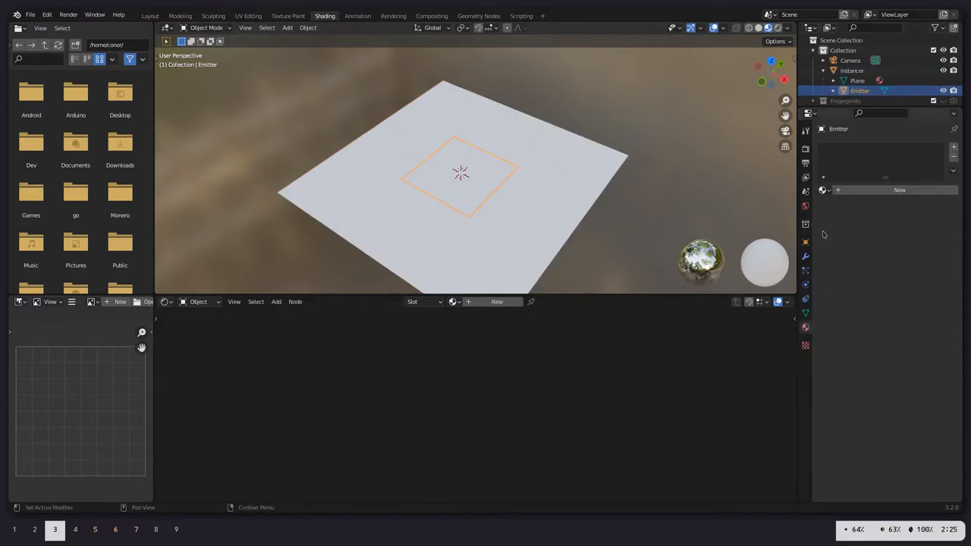
click(877, 216)
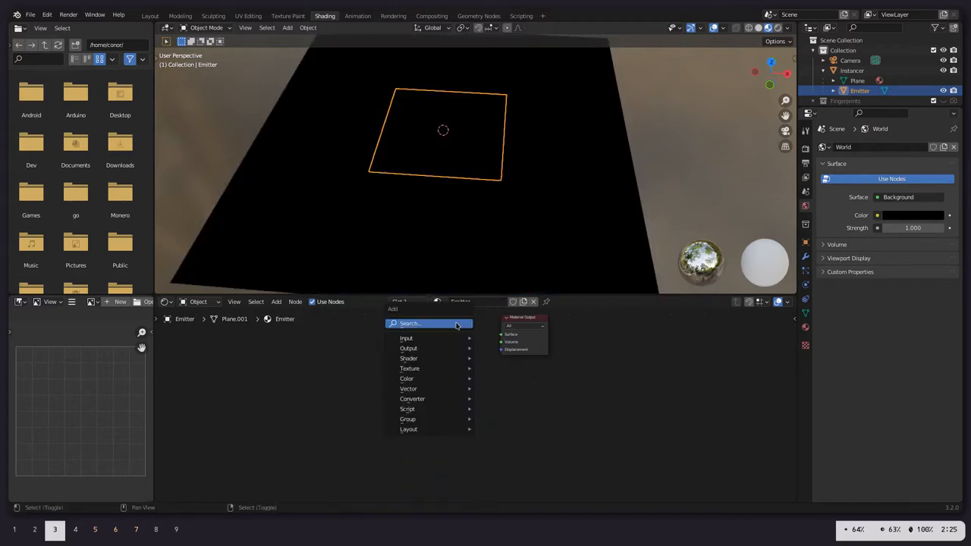
click(596, 264)
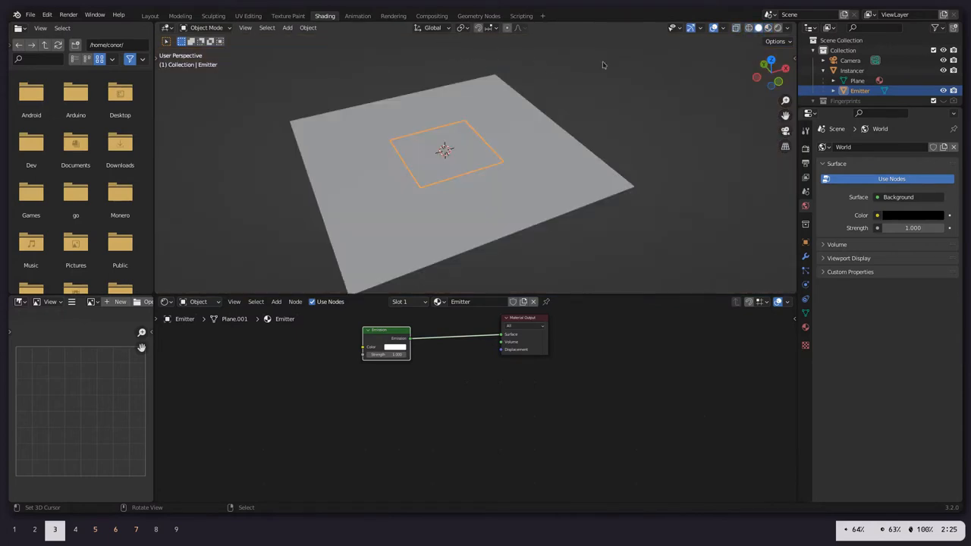
click(478, 15)
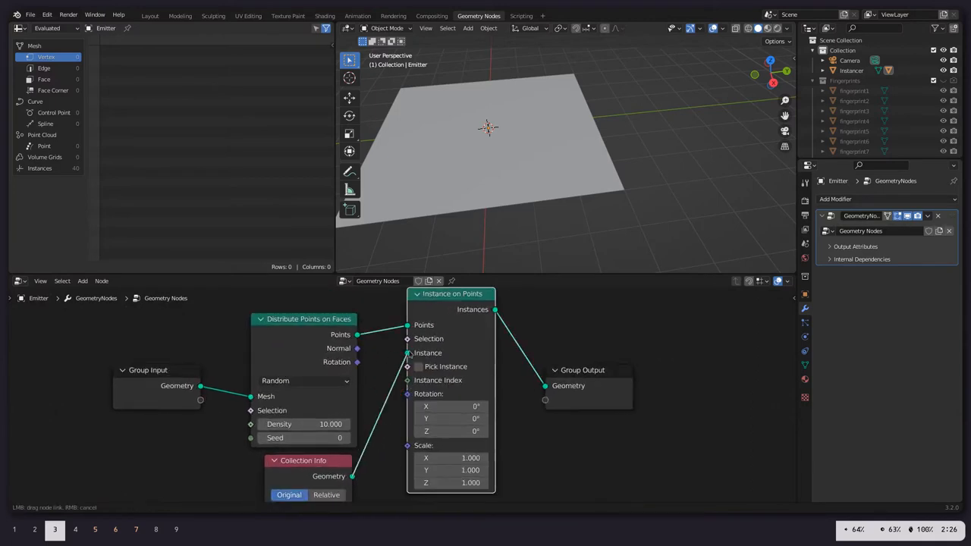
Step: Wire Fingerprints Collection Info into Instance on Points and a combined vector into instance scale
click(418, 366)
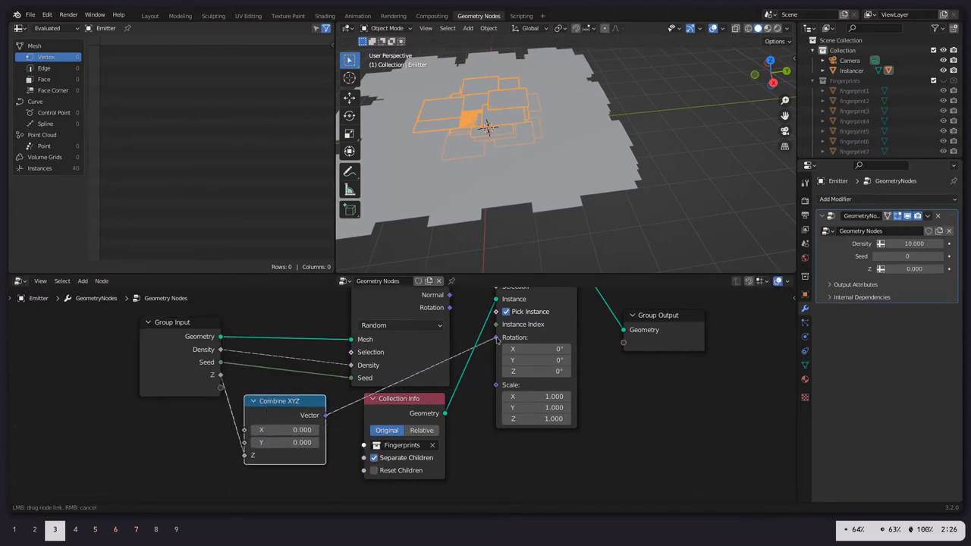
click(504, 338)
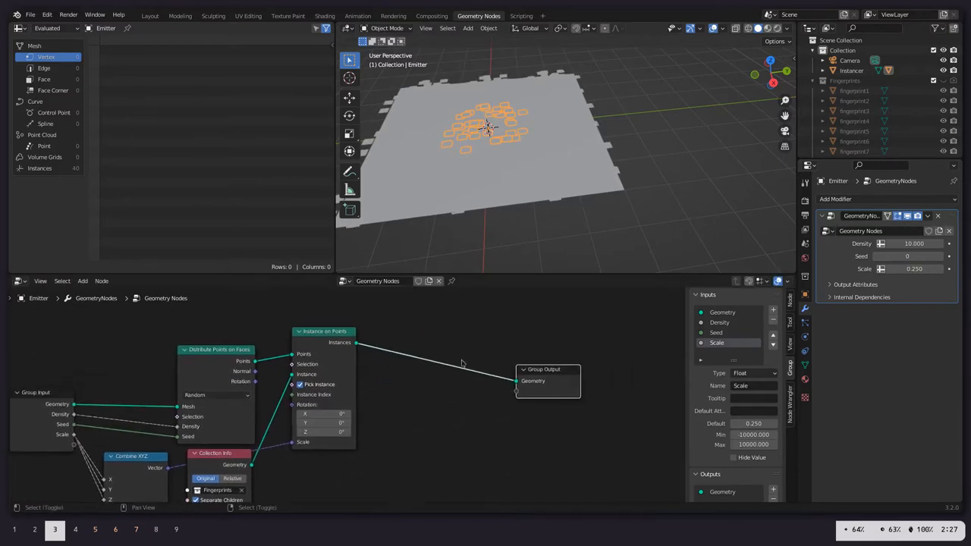
Step: Insert Translate Instances before Group Output, fed by a Random Value Z offset
text(trans)
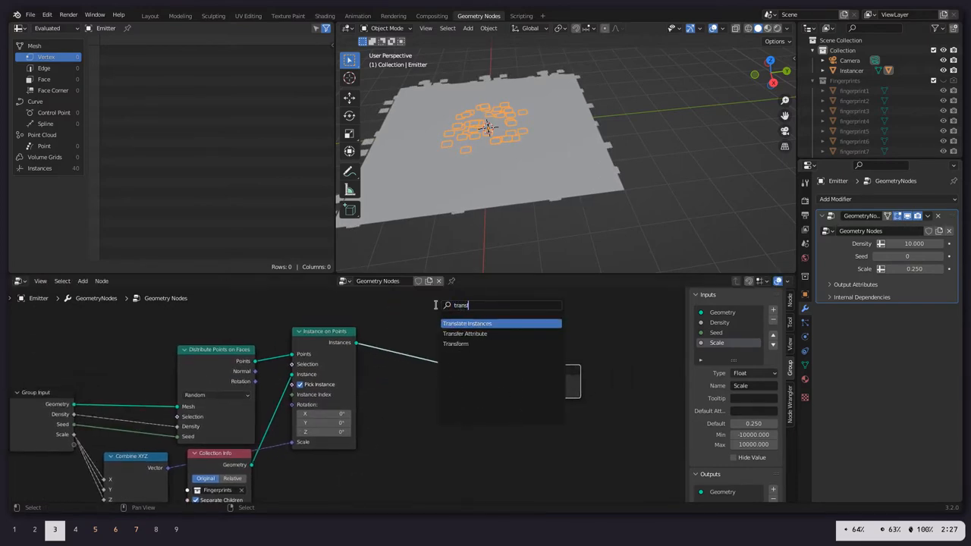
click(467, 323)
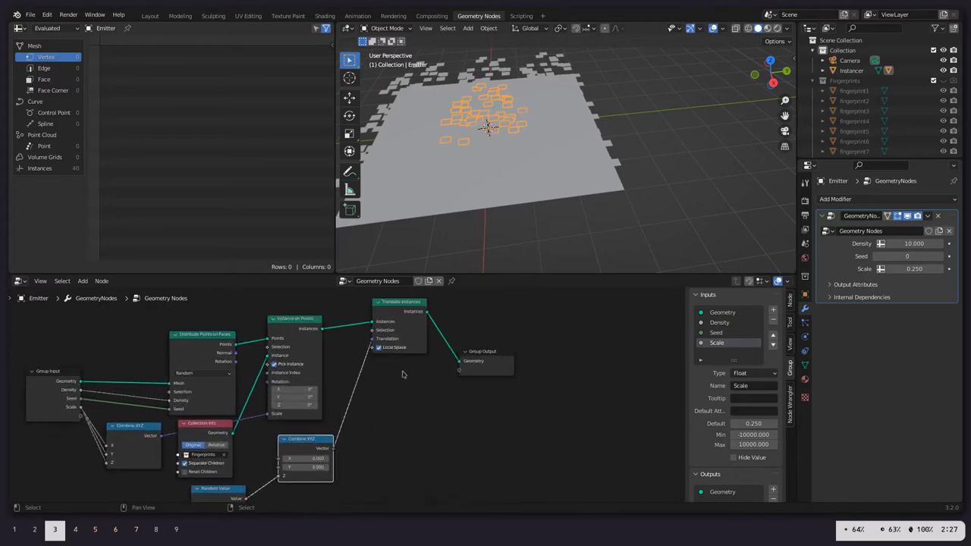
Step: Add random Rotate Instances with a Max Rotation group input defaulting to 6.283
text(ra)
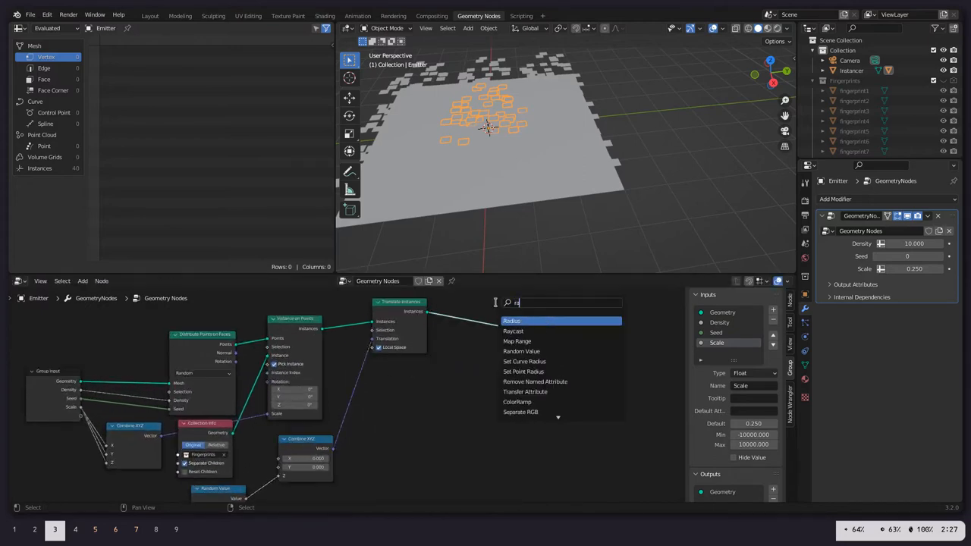
text(rotate)
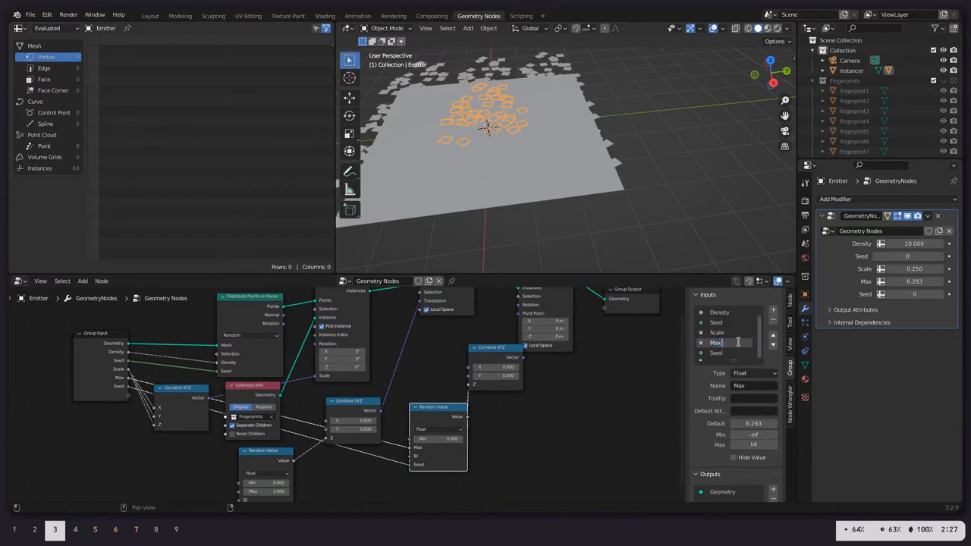
text(Max Rotation)
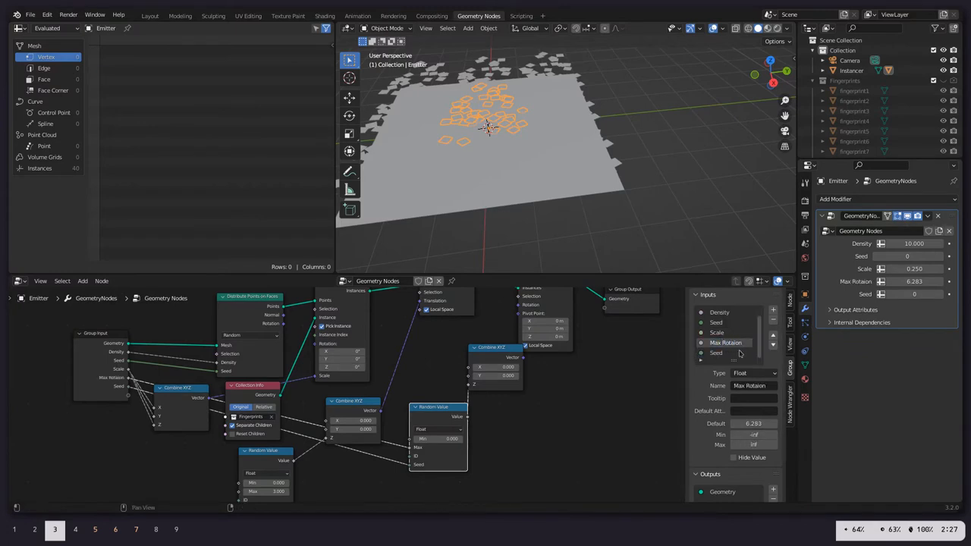
click(716, 352)
text( Rotation)
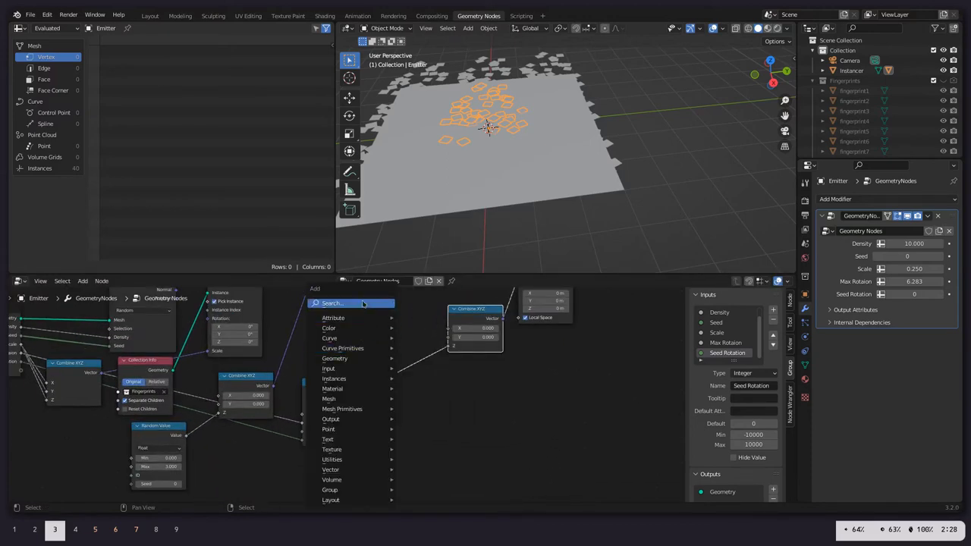
Step: Insert Add and Multiply Math nodes for Seed Rotation and Offset Rotation inputs
click(349, 302)
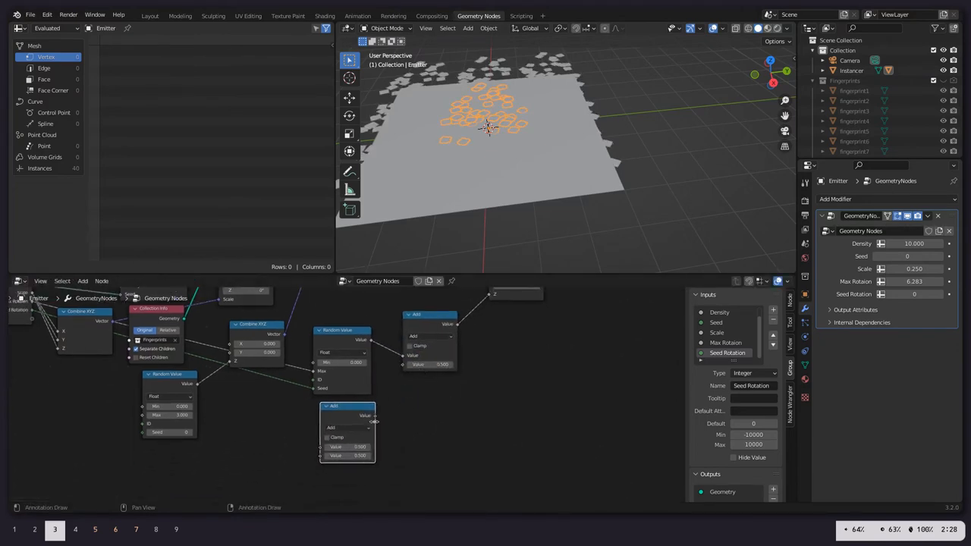
click(346, 427)
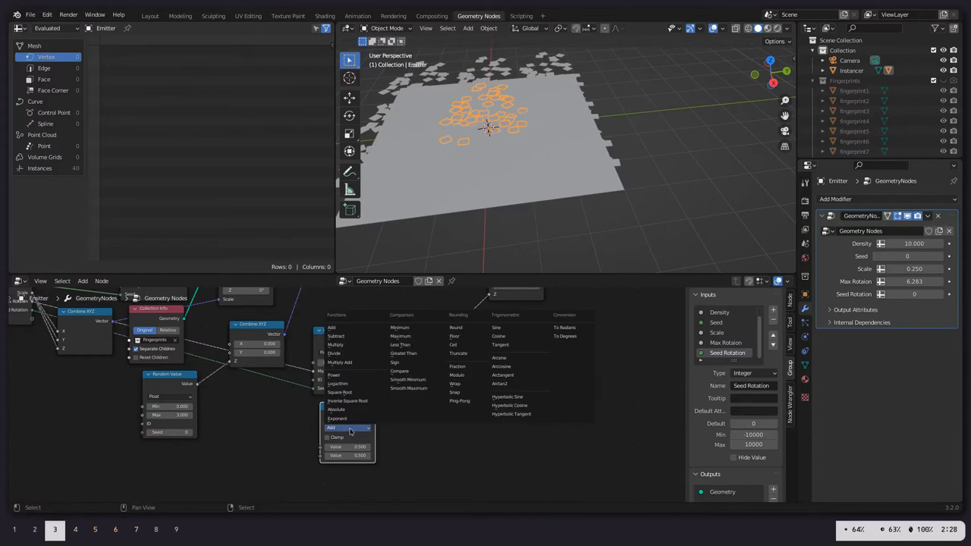
click(341, 427)
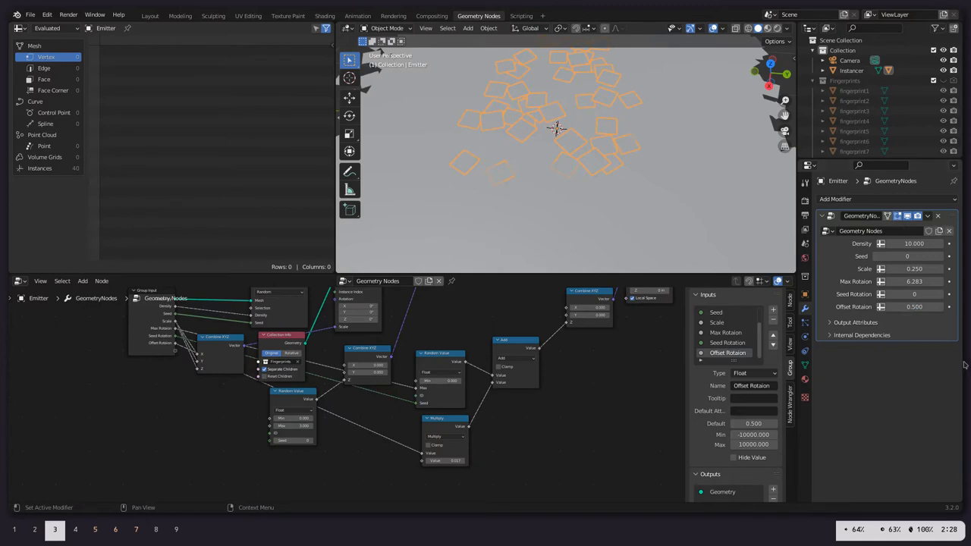
Step: Test Offset Rotation and fingerprint scale in the modifier panel, resetting offset to zero
drag(914, 306, 933, 306)
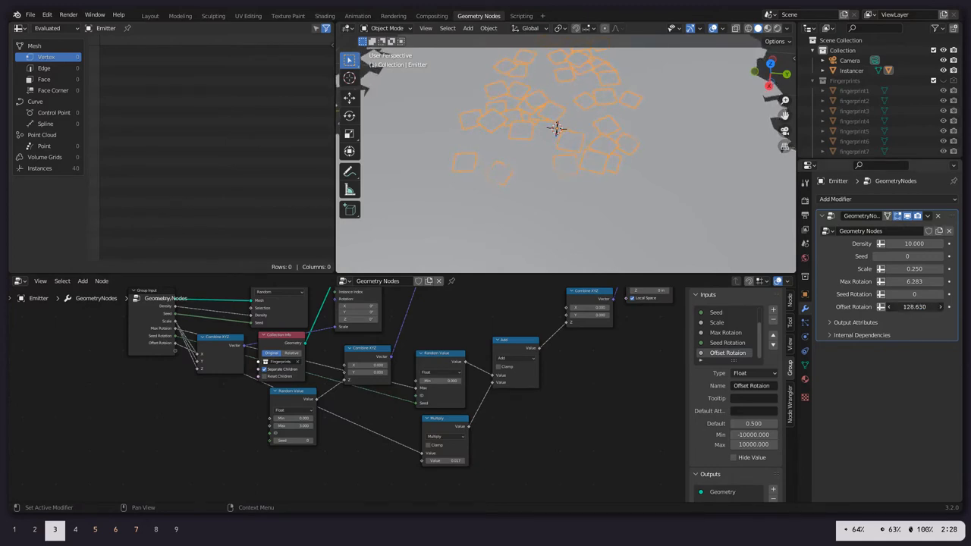
click(910, 306)
text(0.000)
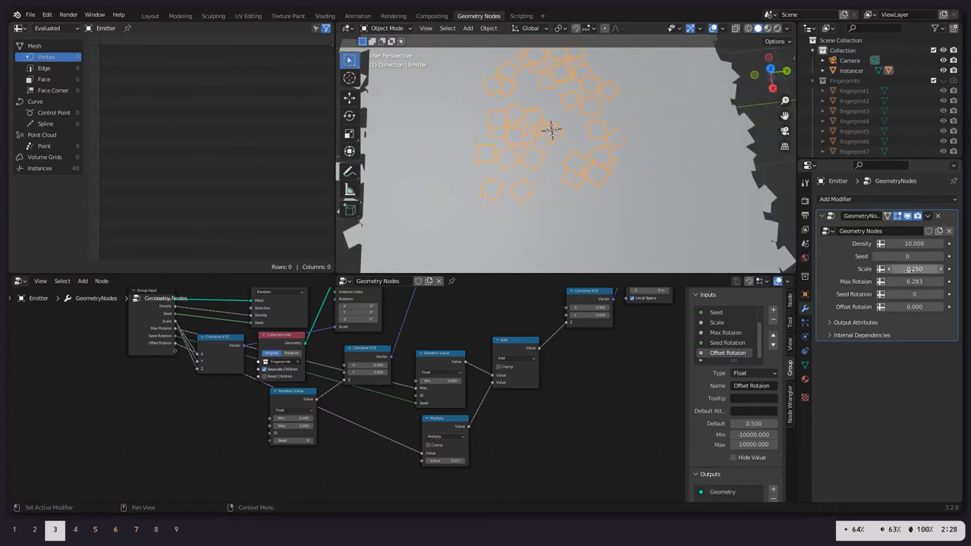
drag(913, 244, 940, 243)
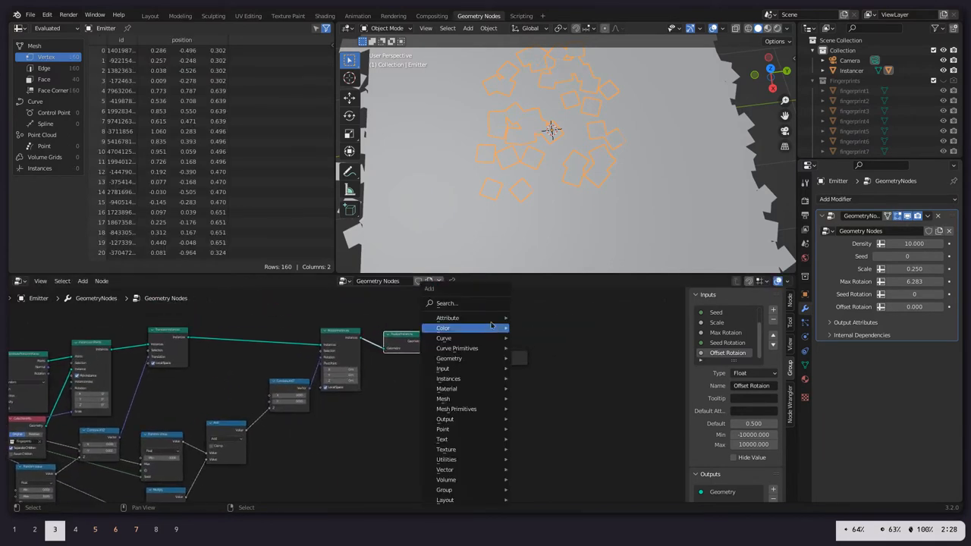
Step: Insert a Set Material node with the Emitter material on the link before Group Output
text(set ater)
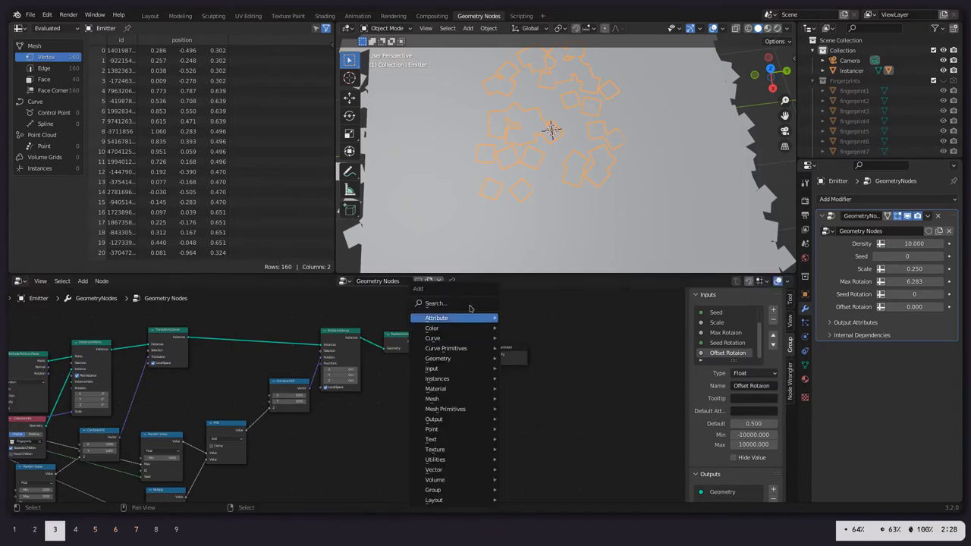
click(435, 317)
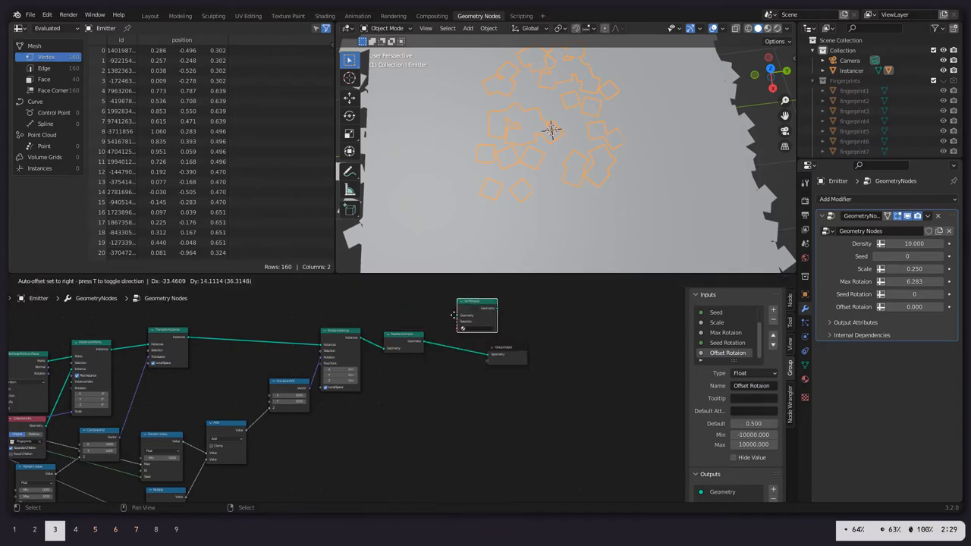
click(368, 374)
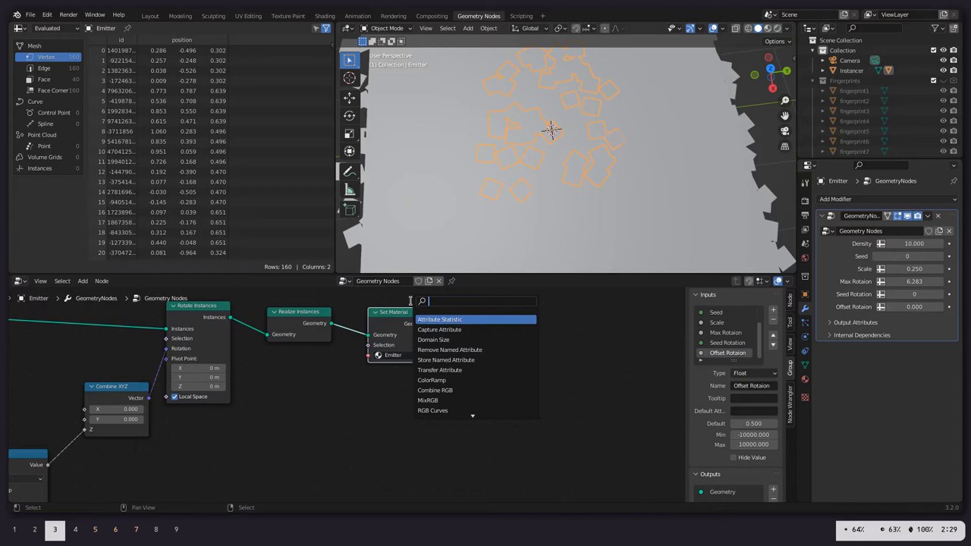
Step: Capture a Random Value per mesh island and output it as the 'Color' attribute
text(rand)
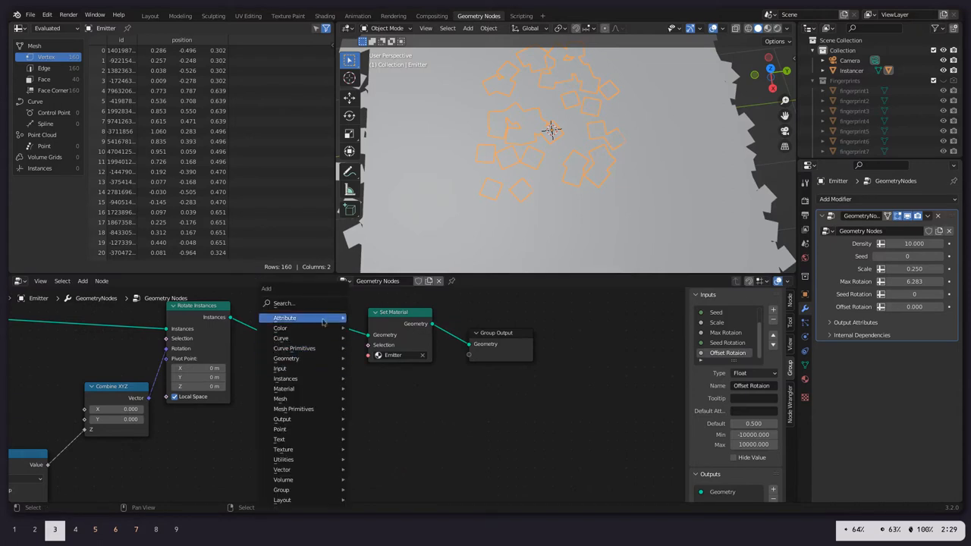
text(mesh)
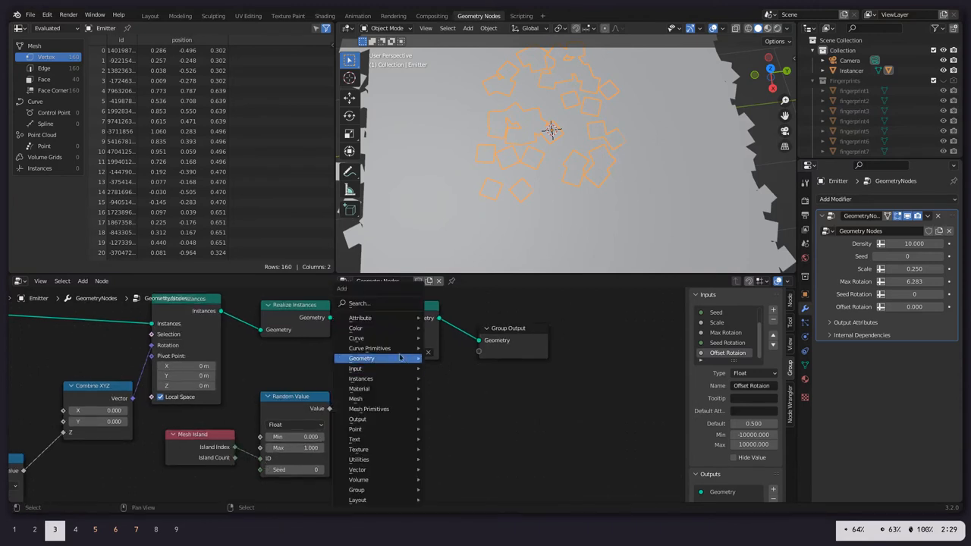
click(361, 358)
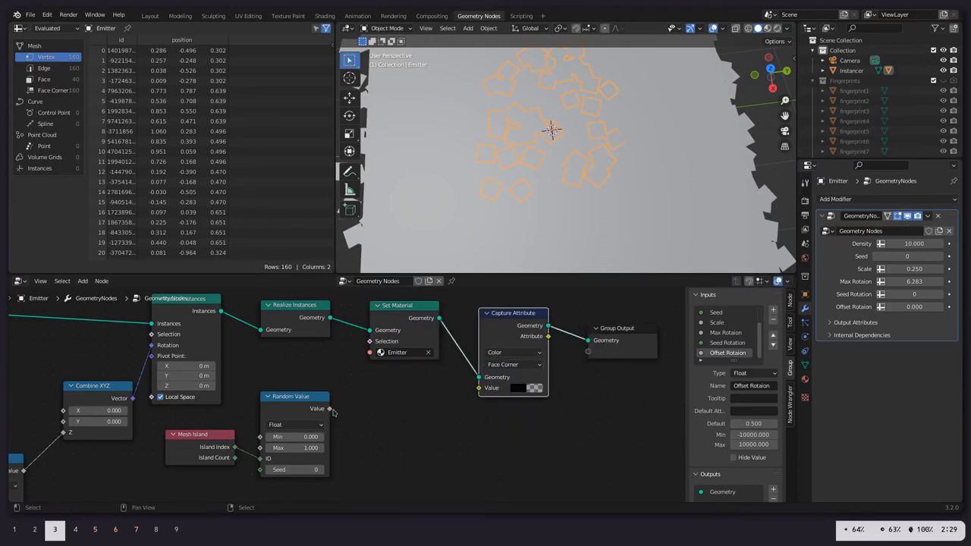
drag(330, 408, 483, 388)
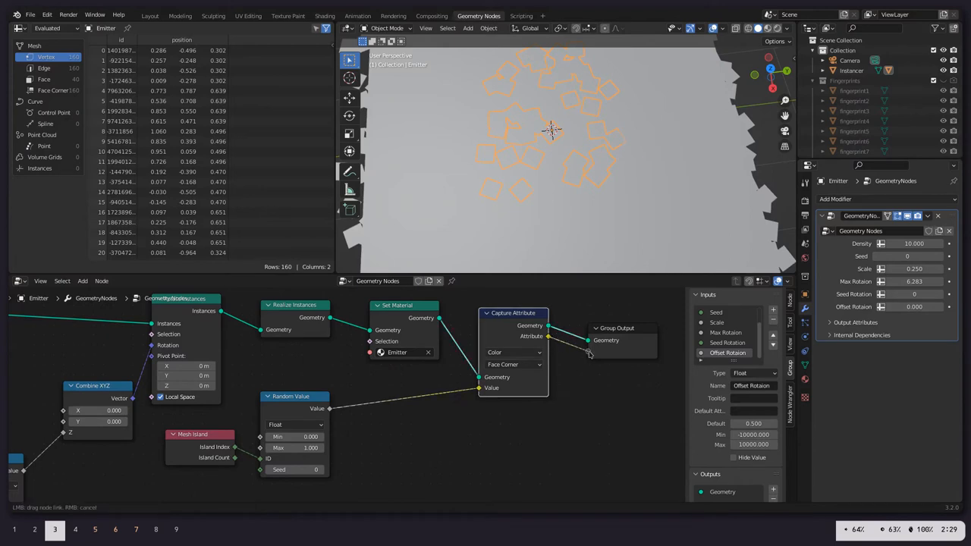
click(585, 351)
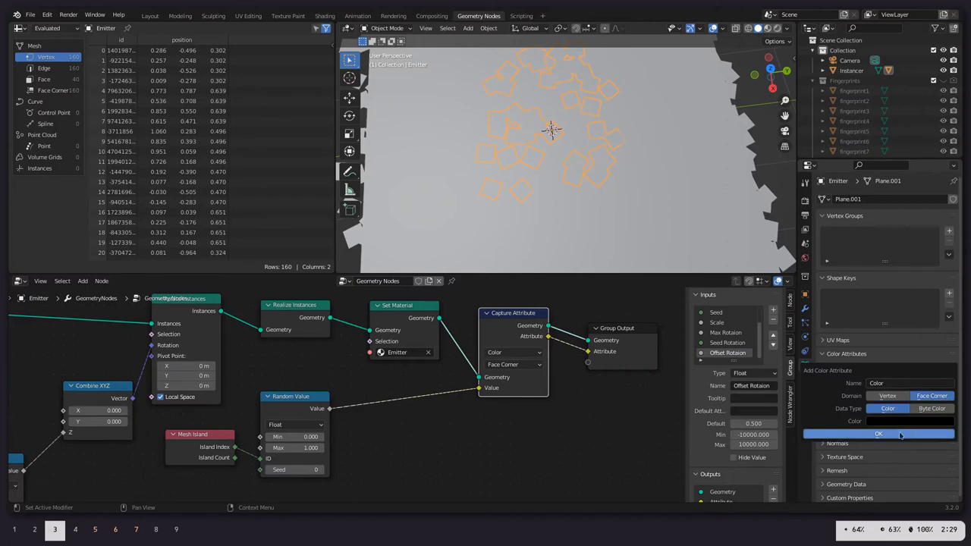
click(879, 433)
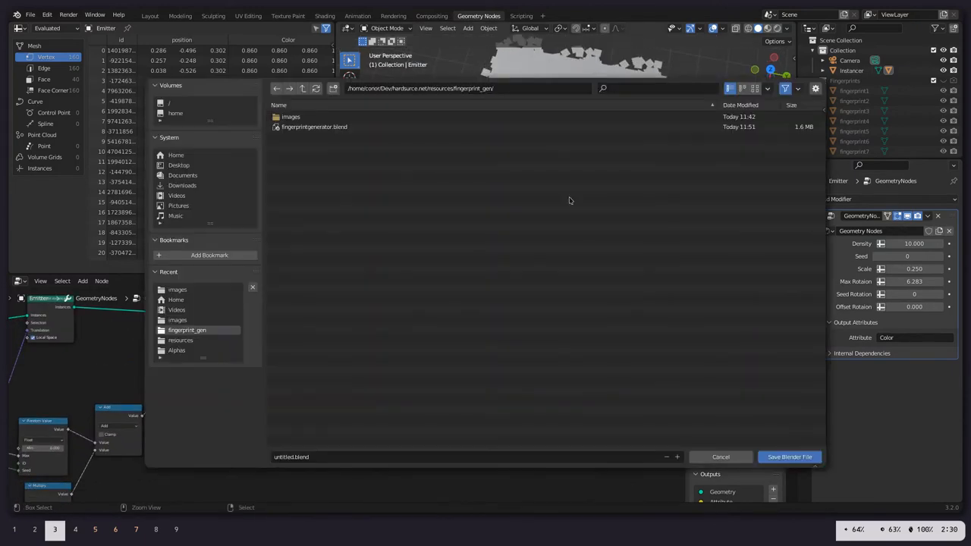
click(720, 457)
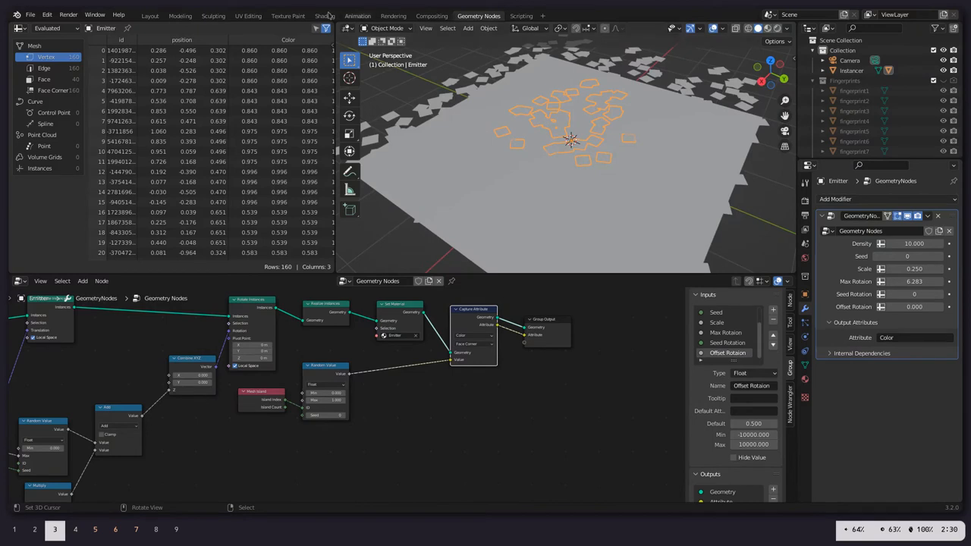
Step: Add a Transparent BSDF to the Emitter material and place Emission below it
click(326, 15)
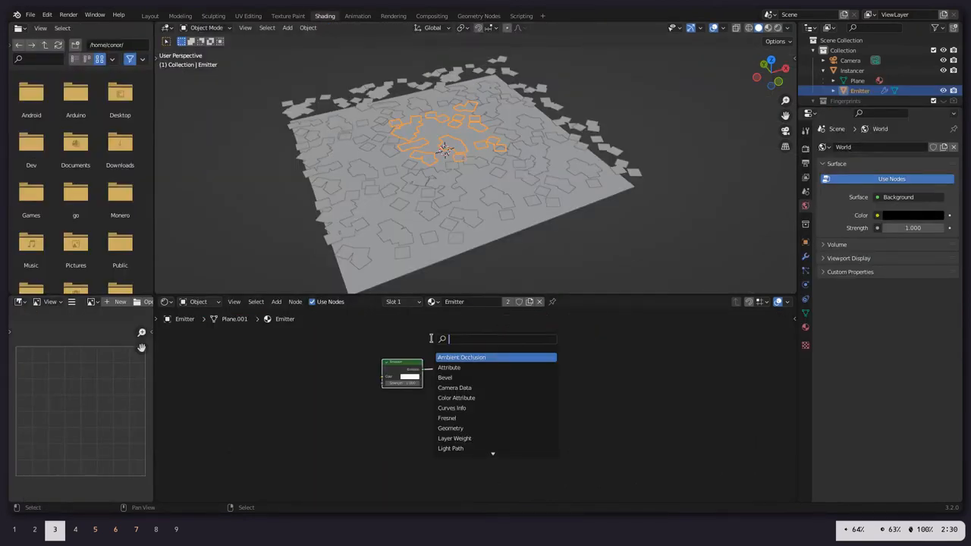
text(tran)
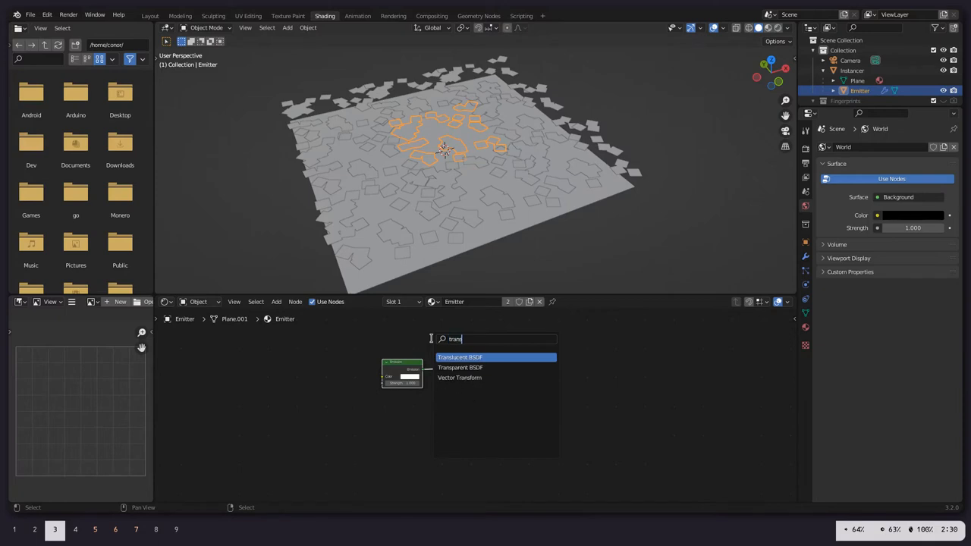
click(468, 367)
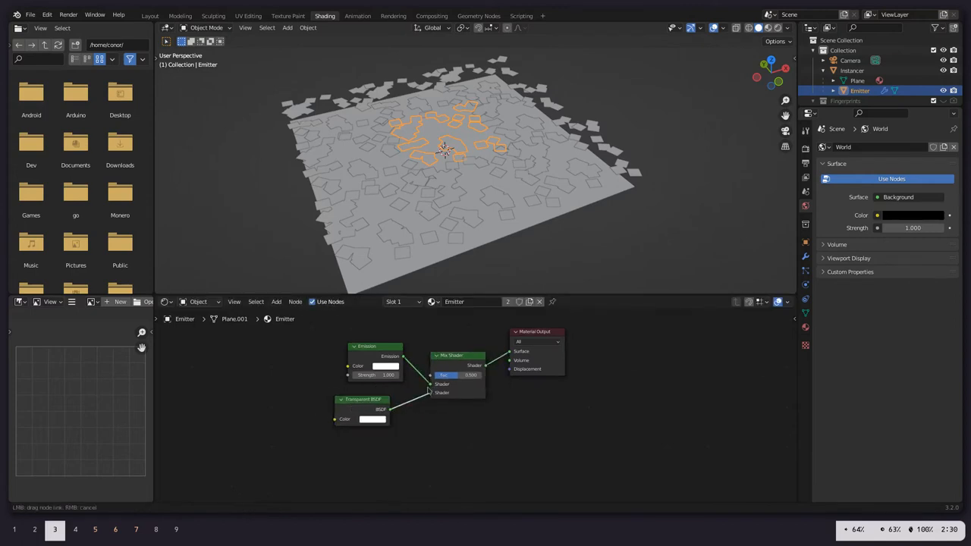
drag(367, 345, 366, 425)
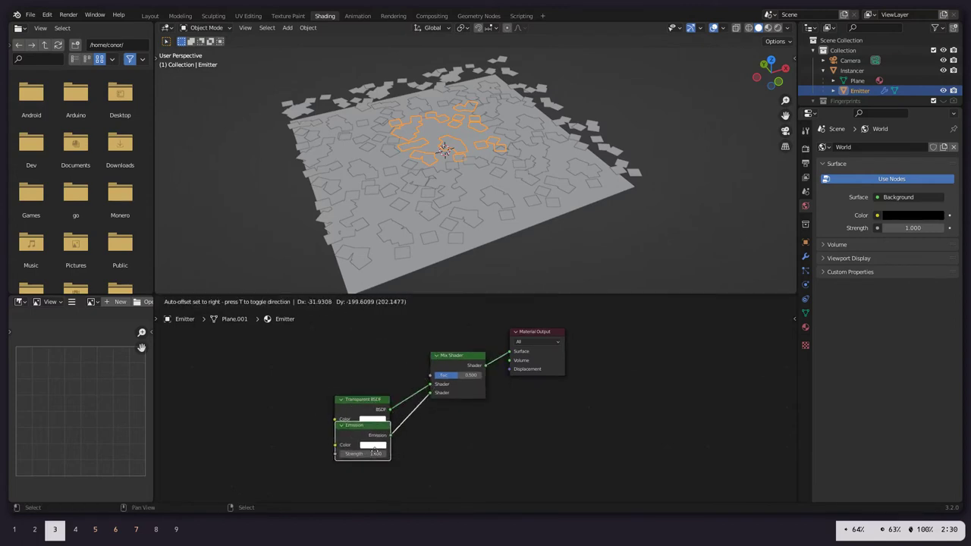
Step: Add Color Attribute and UV Map nodes to the Emitter material
text(c)
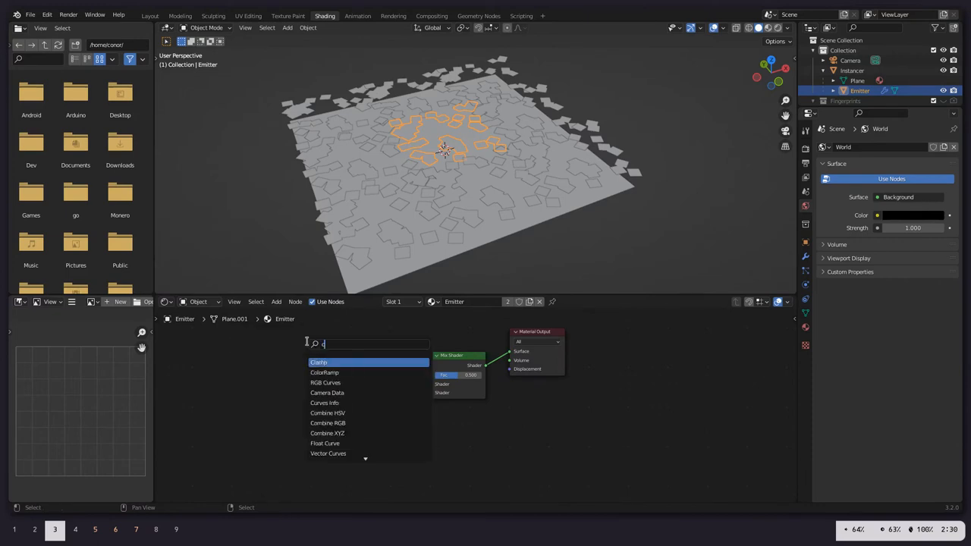
click(319, 361)
text(uv ma)
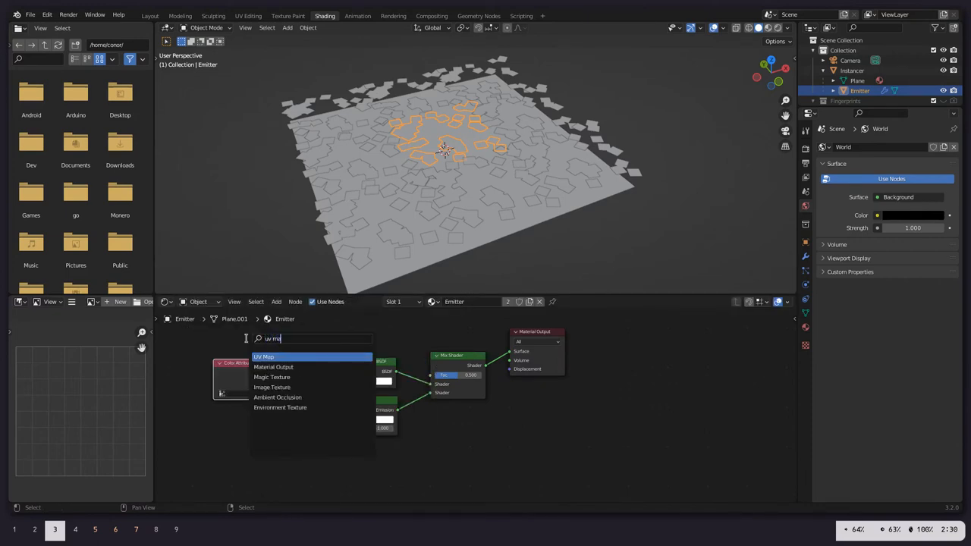
click(261, 356)
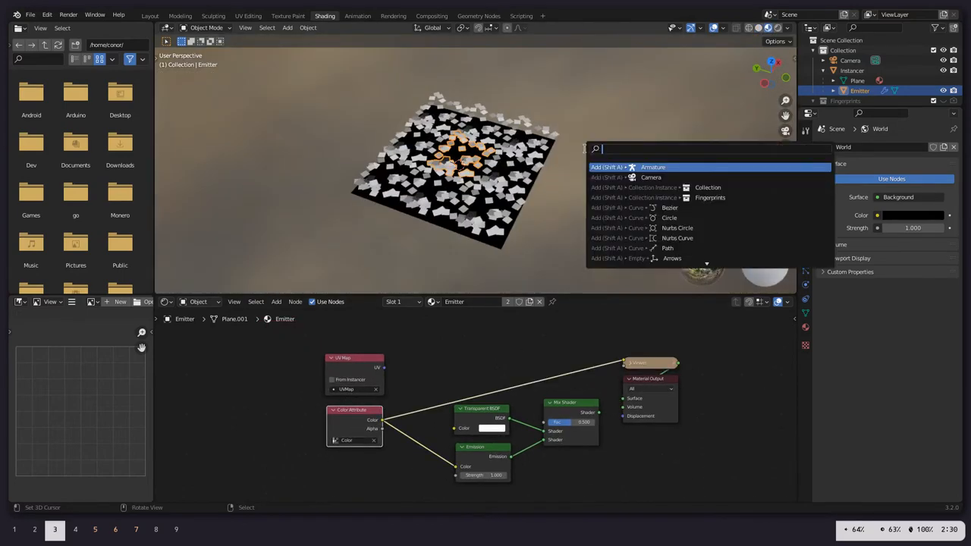
Step: View through the active camera and set total light path bounces to 32
text(active am)
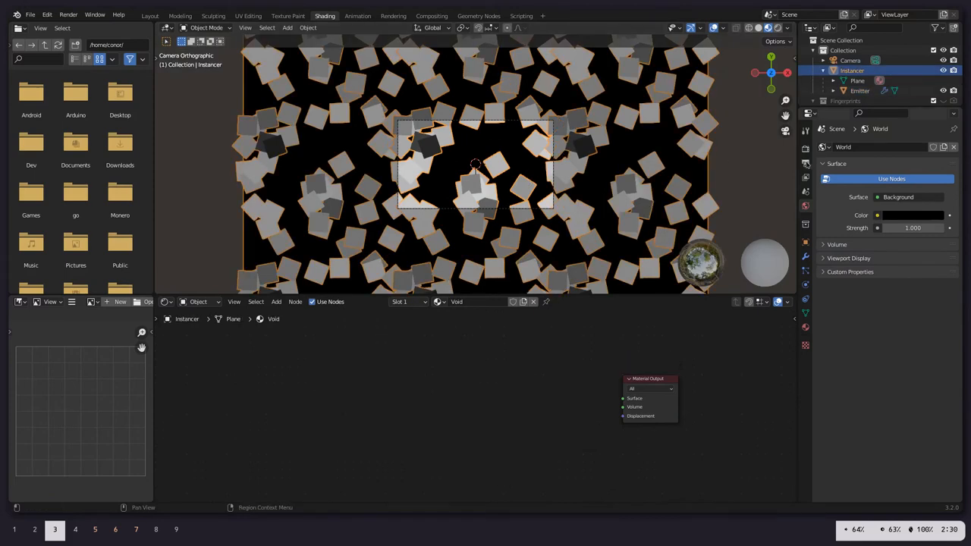
click(804, 177)
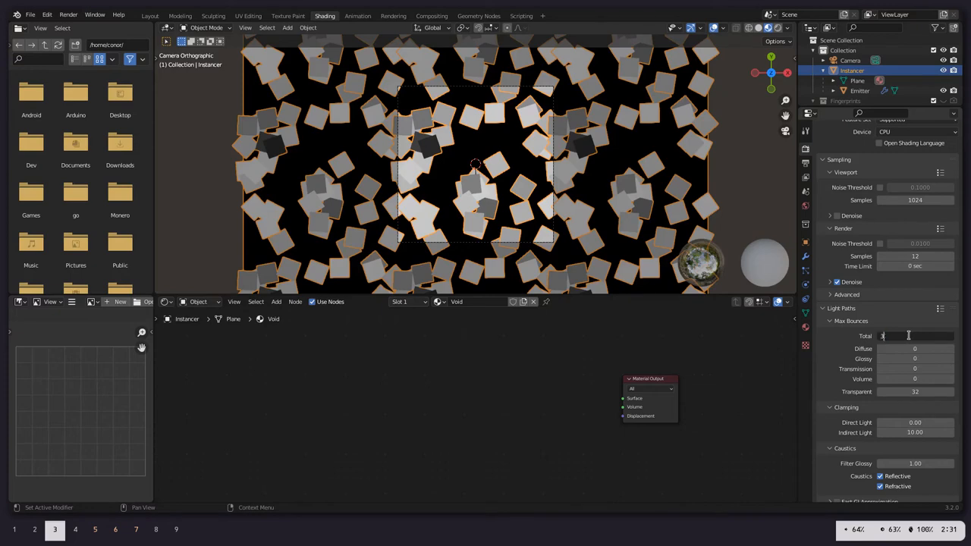
text(32)
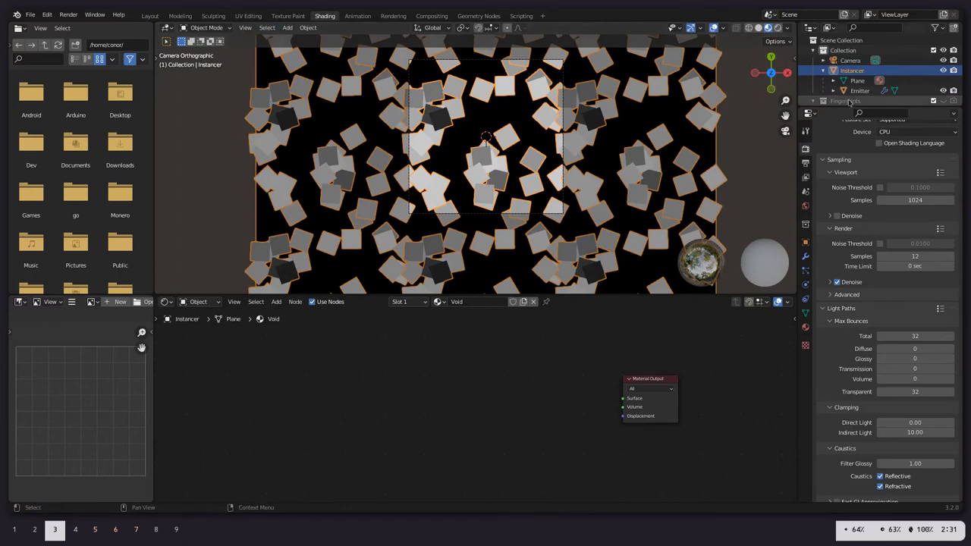
Step: Add an Image Texture node to the Emitter material loaded with a fingerprint image
click(851, 90)
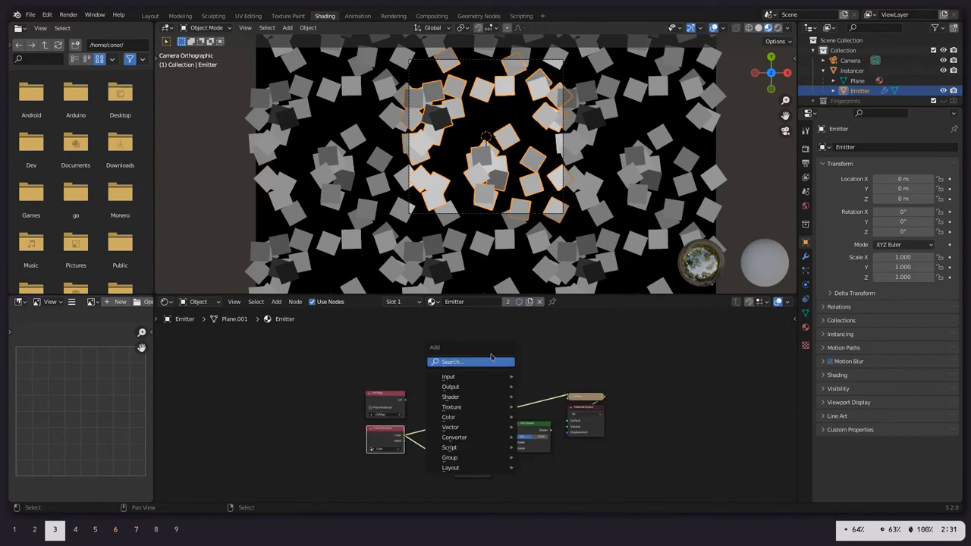
text(image)
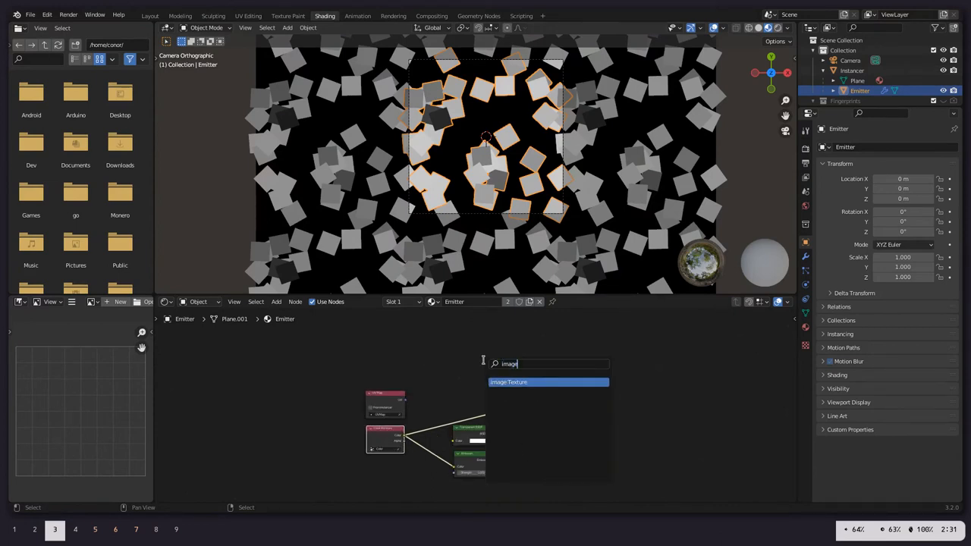
click(510, 381)
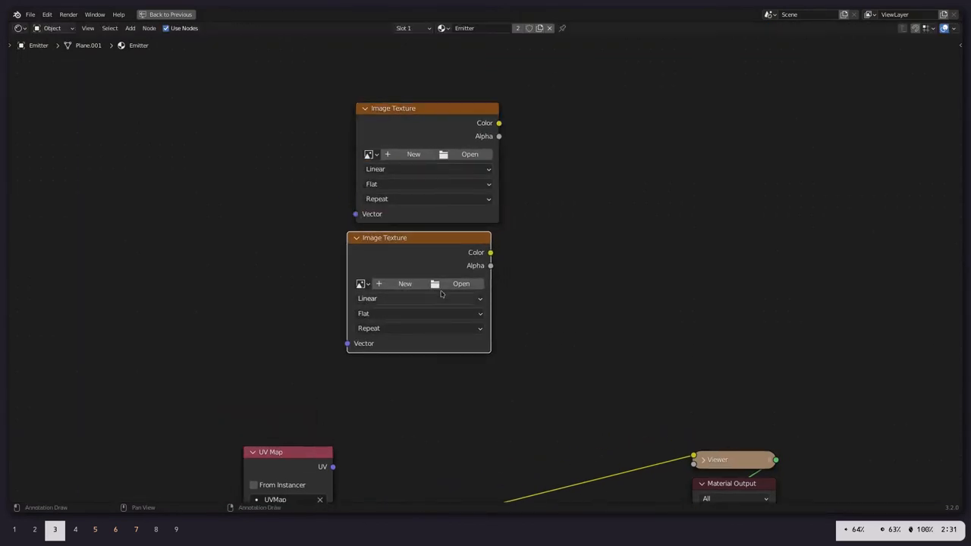
click(362, 154)
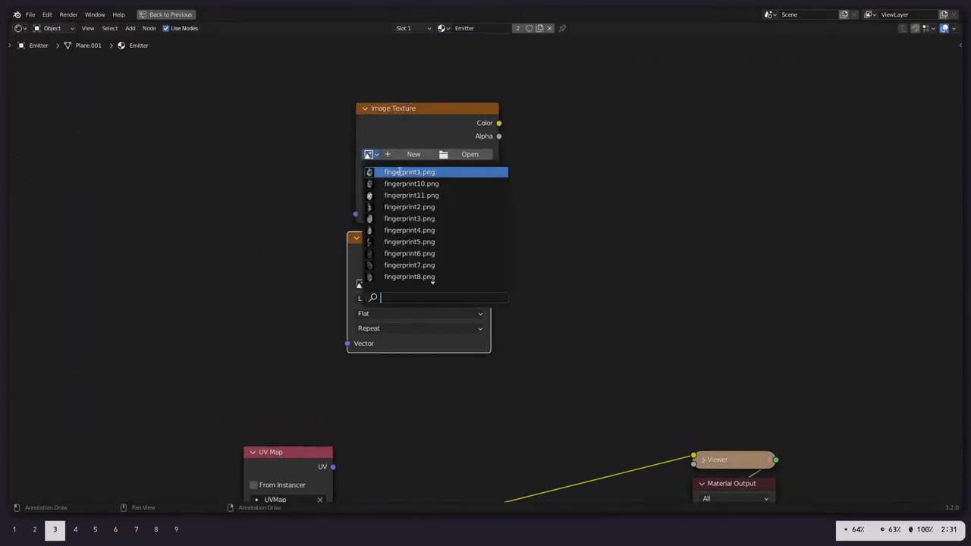
click(410, 172)
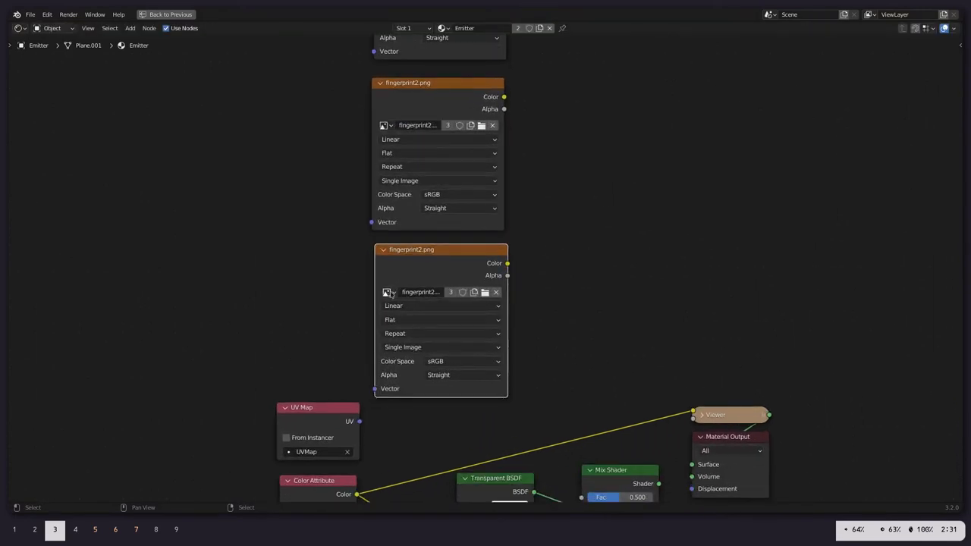
Step: Load a fingerprint image into a second texture node and add a Greater Than node
click(386, 292)
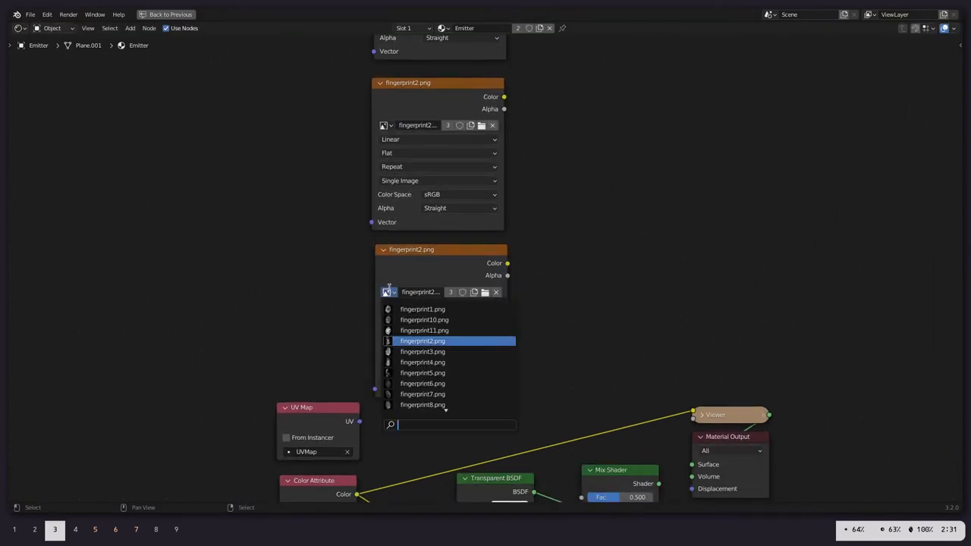
text(fingerp)
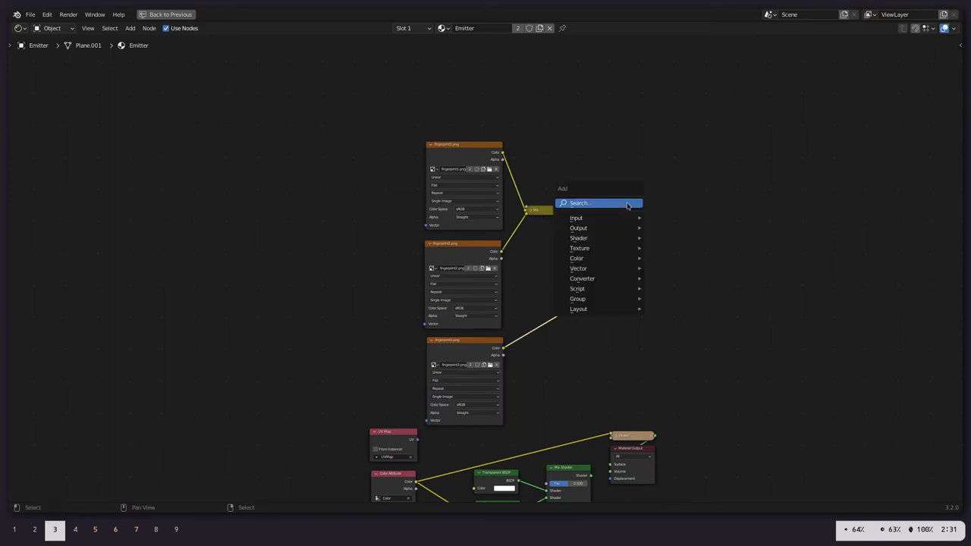
text(gra)
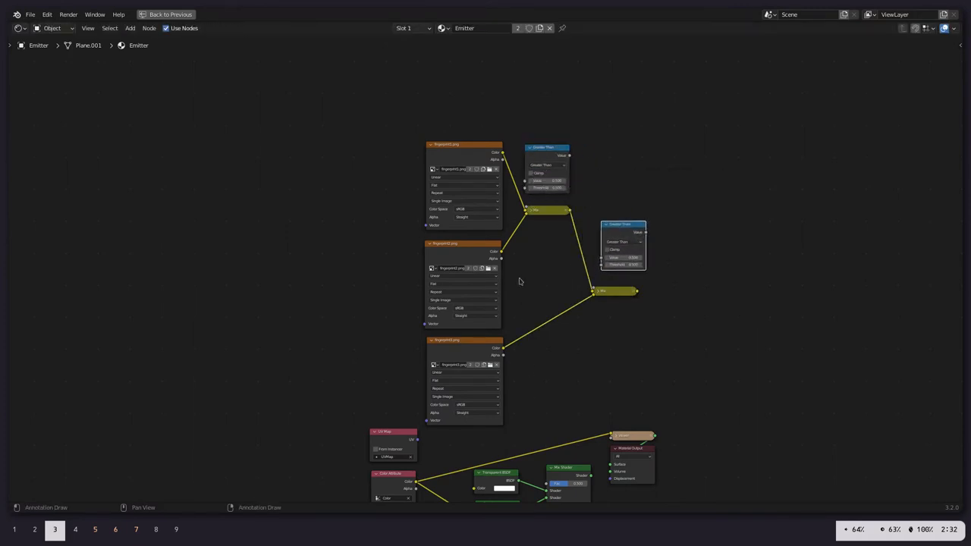
Step: Wire UV Map into the fingerprint textures and the combined mask into Mix Shader Fac
click(549, 189)
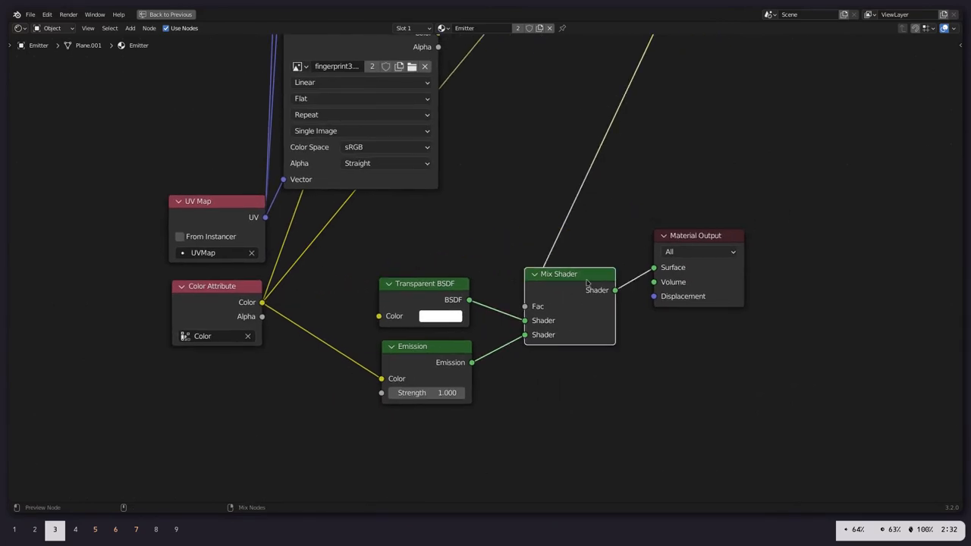
click(325, 16)
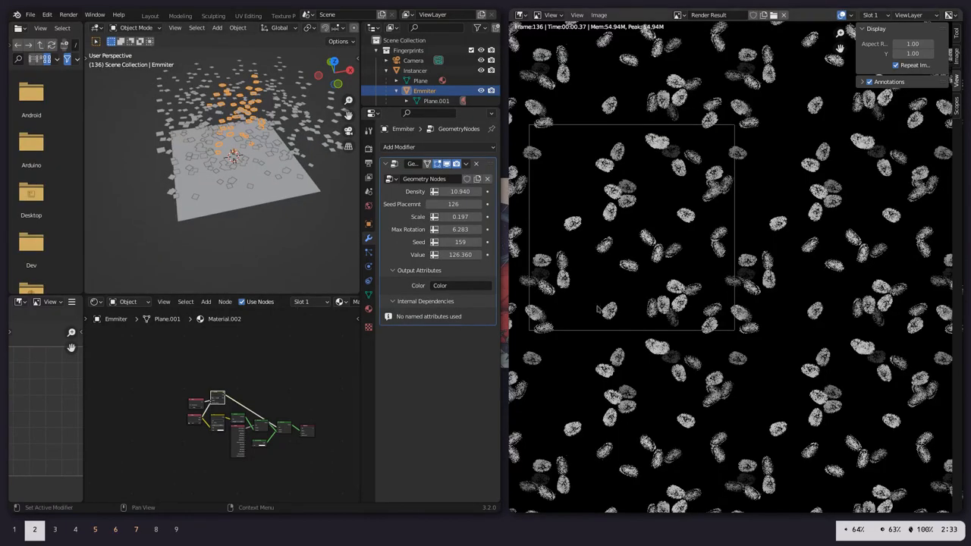
Step: Render the fingerprint tile and display it repeated in the Image Editor
click(326, 15)
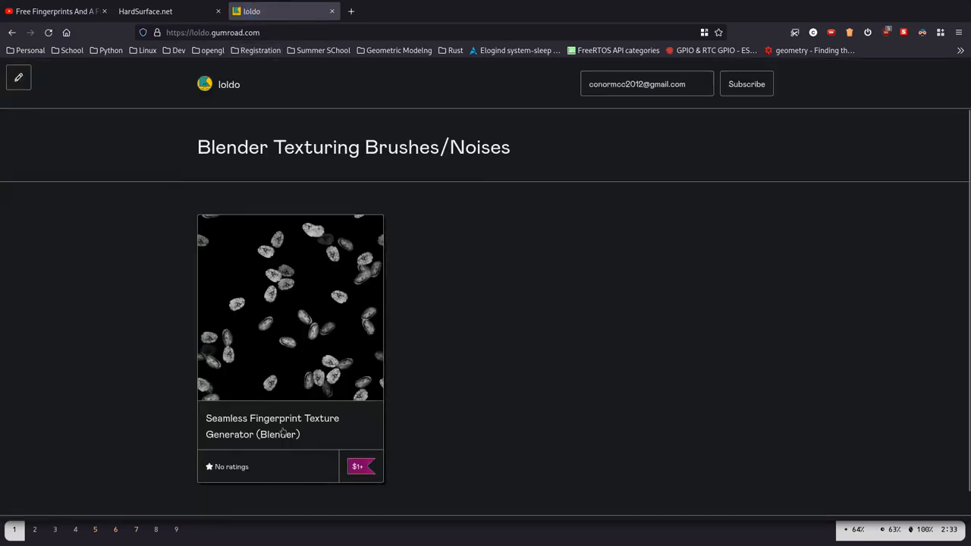
Step: Open the Seamless Fingerprint Texture Generator product page and scroll through it
click(289, 307)
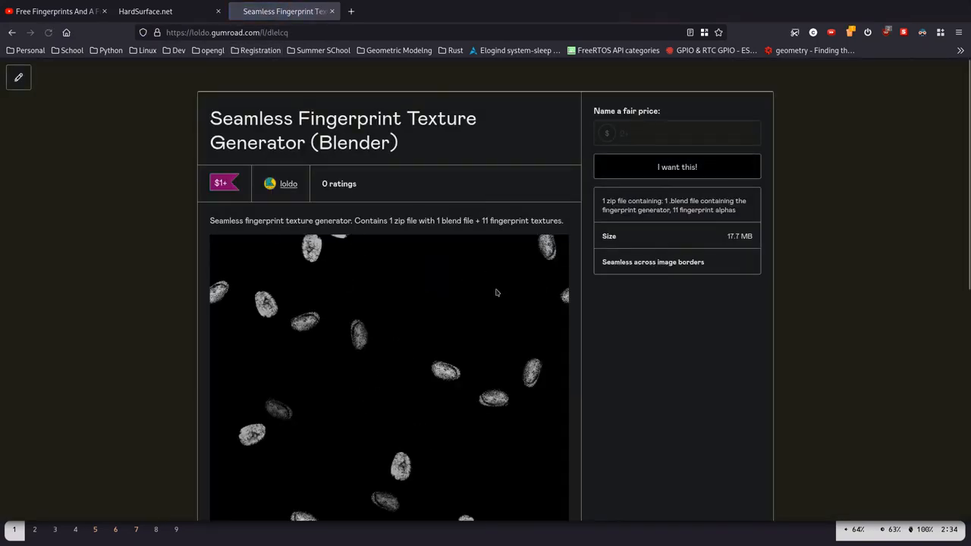
scroll(down, 3)
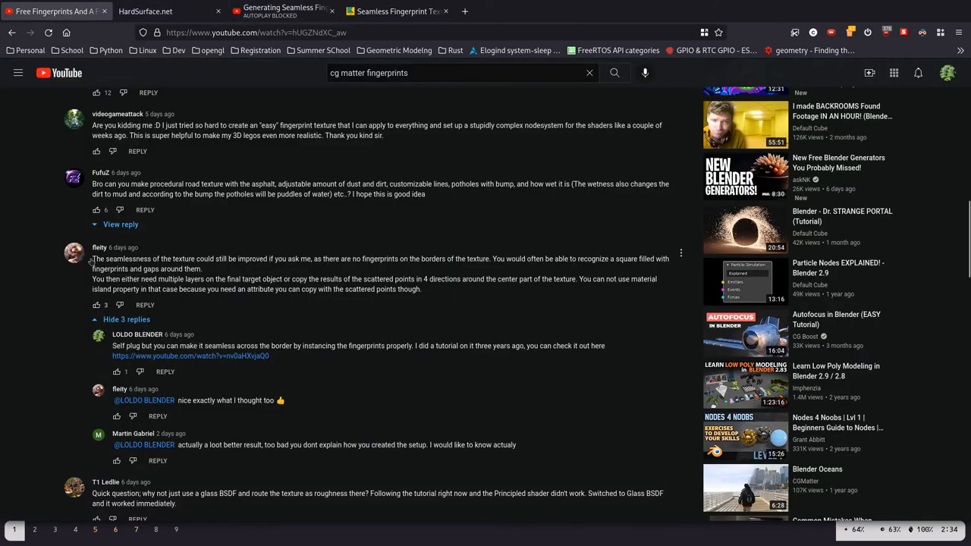
mouse_move(176, 280)
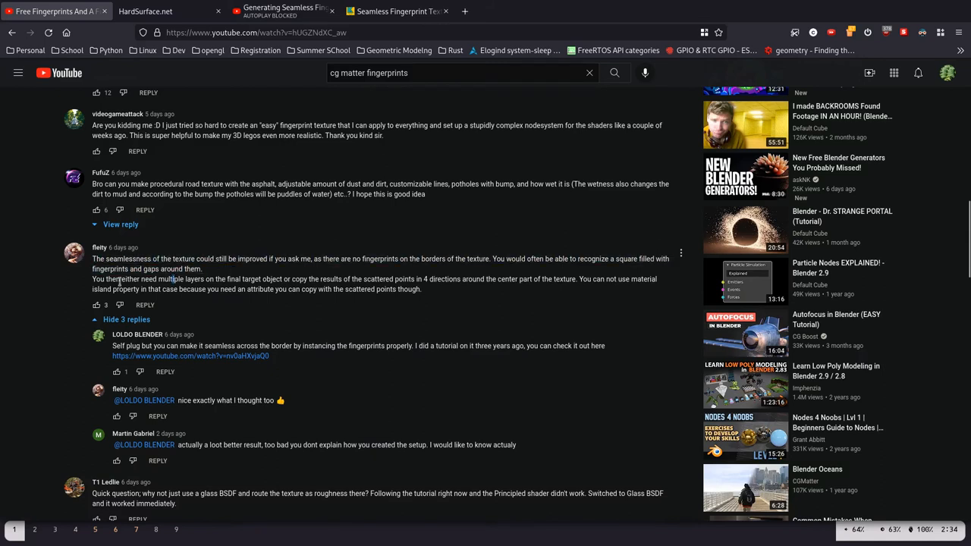
Step: Highlight the comment line suggesting multiple layers to make the texture seamless
drag(102, 279, 184, 279)
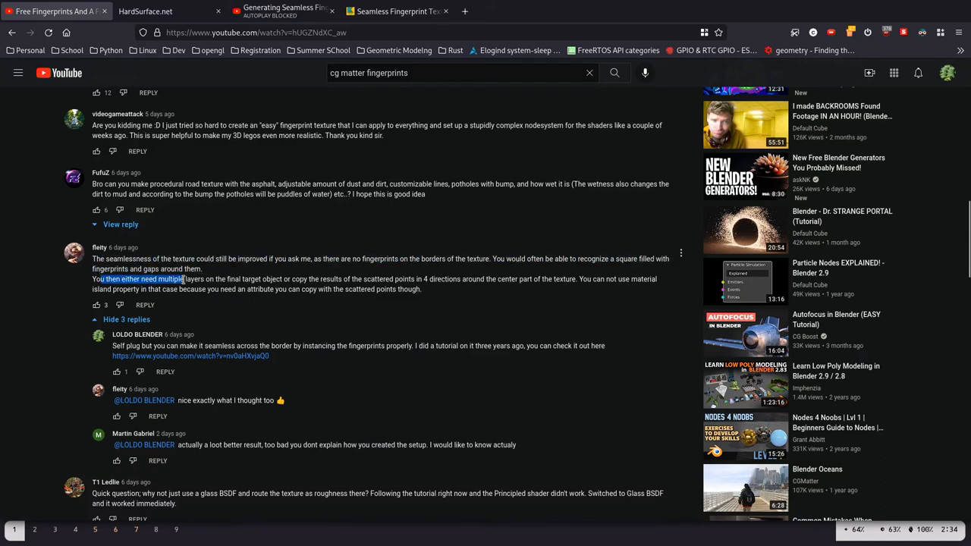